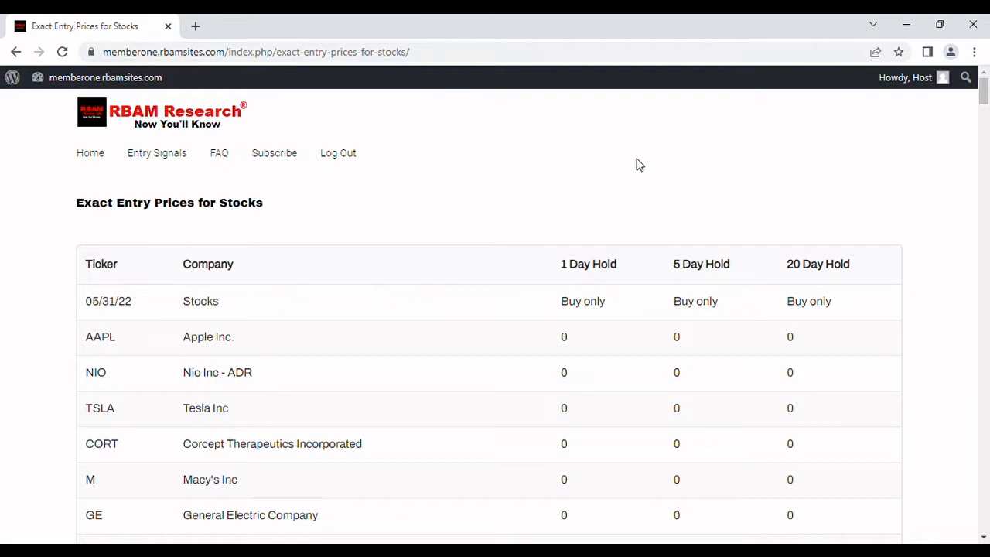
mouse_move(518, 184)
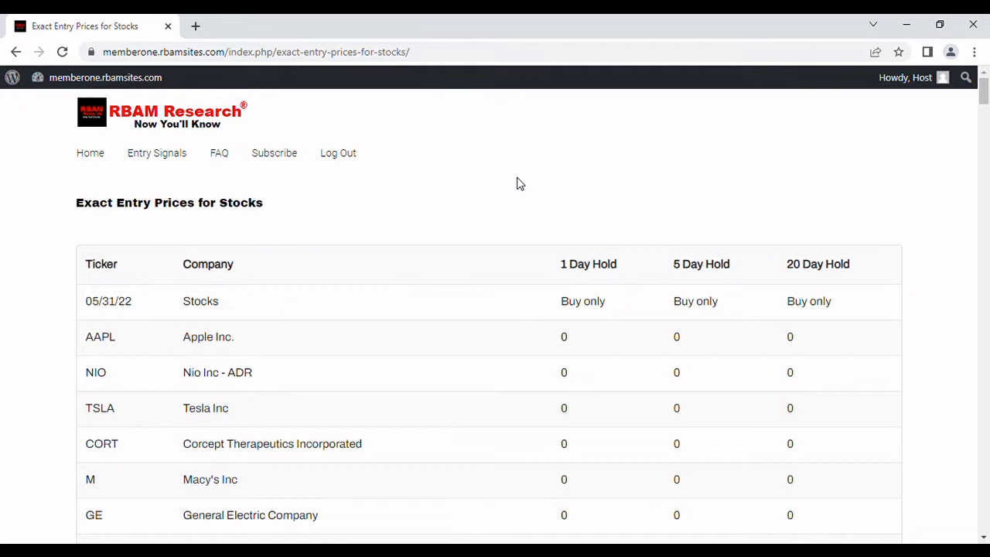
mouse_move(452, 198)
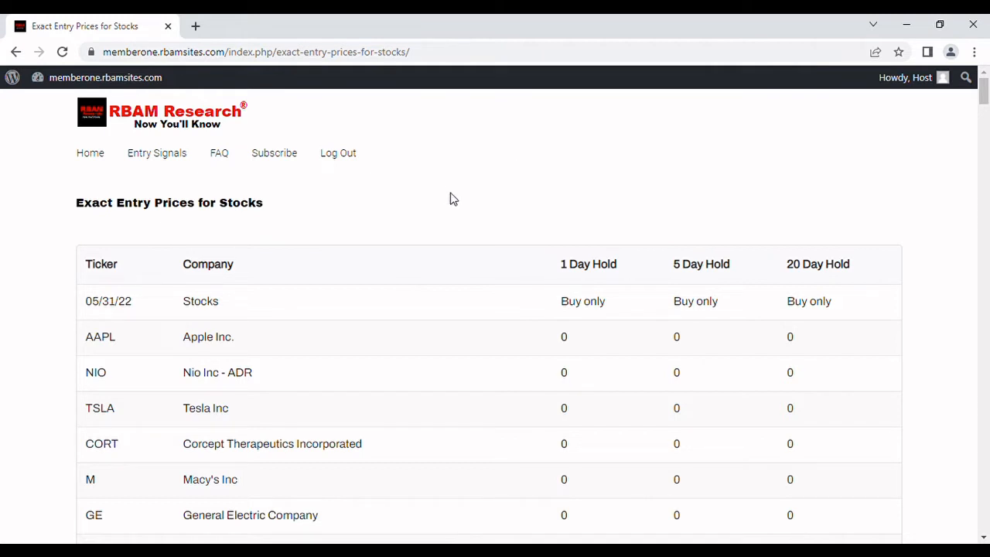
mouse_move(463, 198)
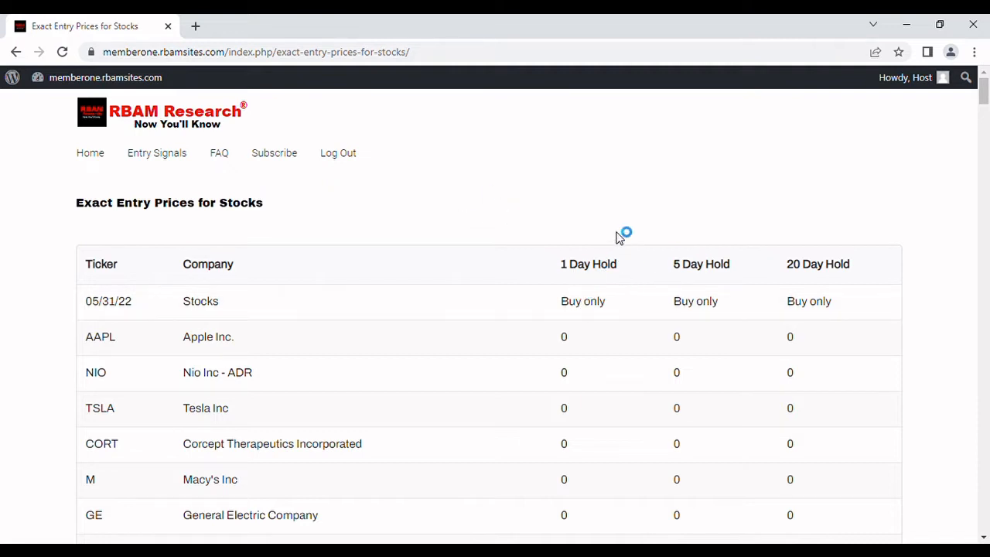
mouse_move(688, 275)
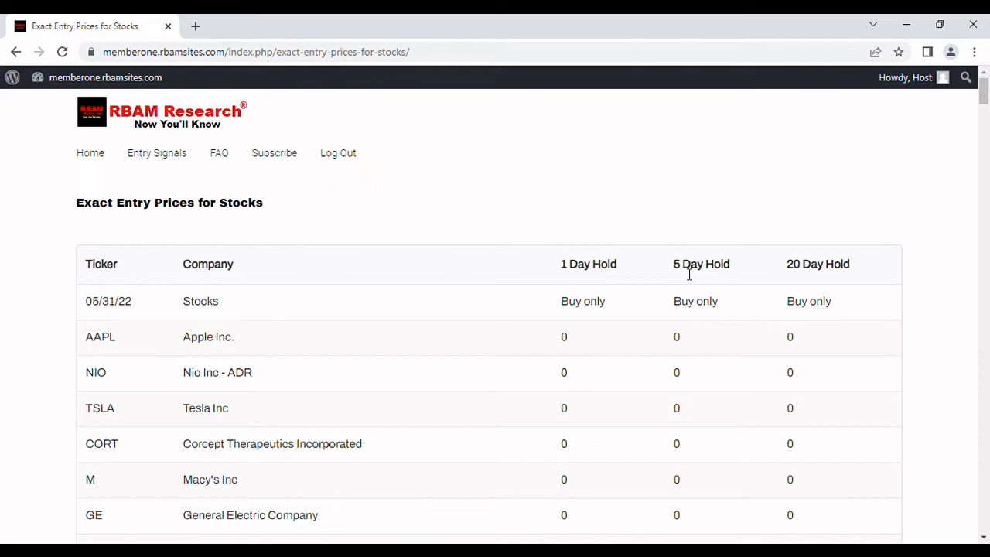
mouse_move(64, 315)
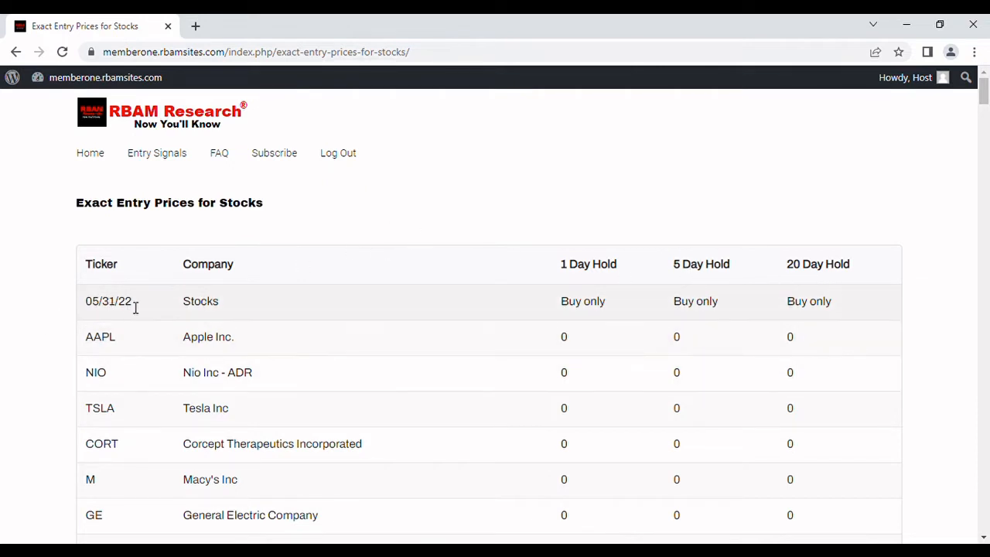
mouse_move(99, 319)
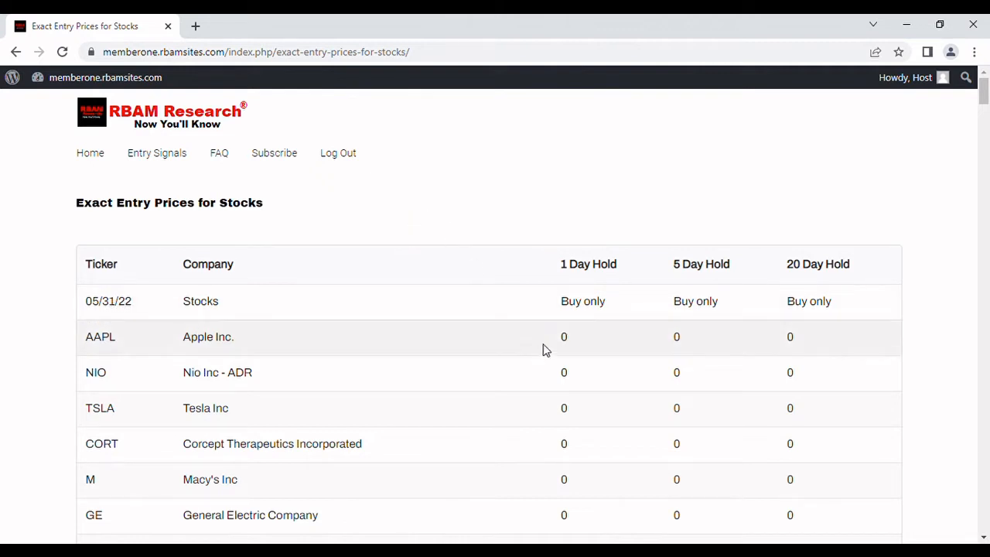
mouse_move(662, 284)
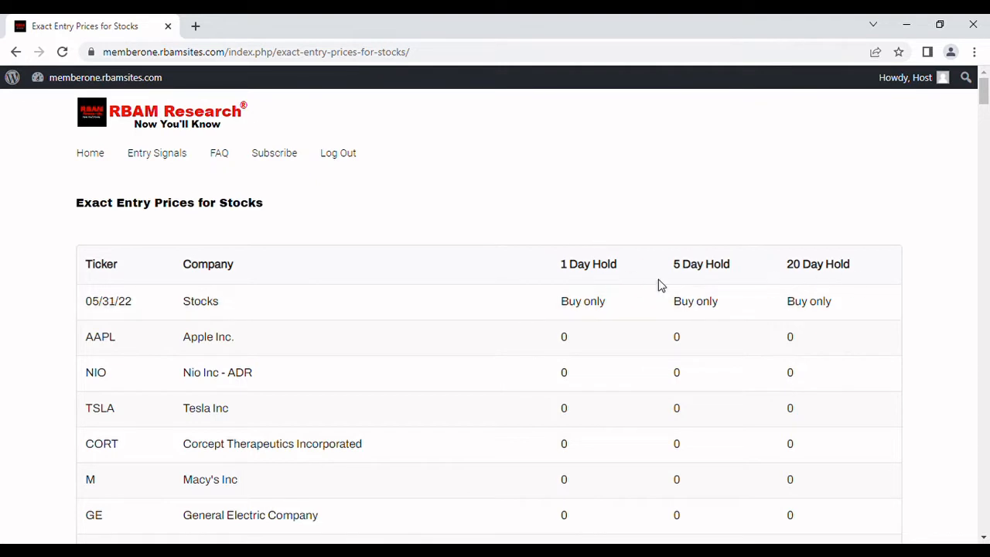
mouse_move(564, 368)
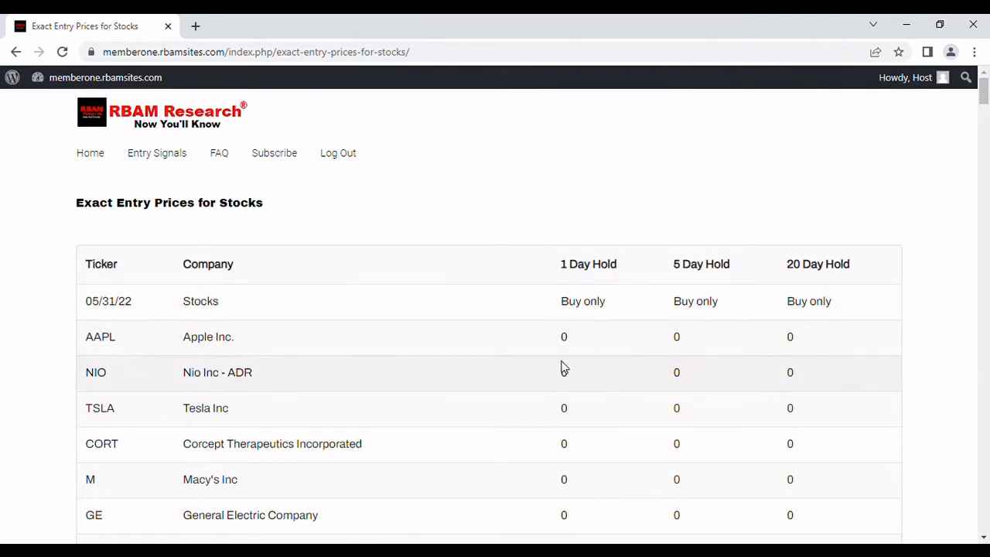
mouse_move(563, 348)
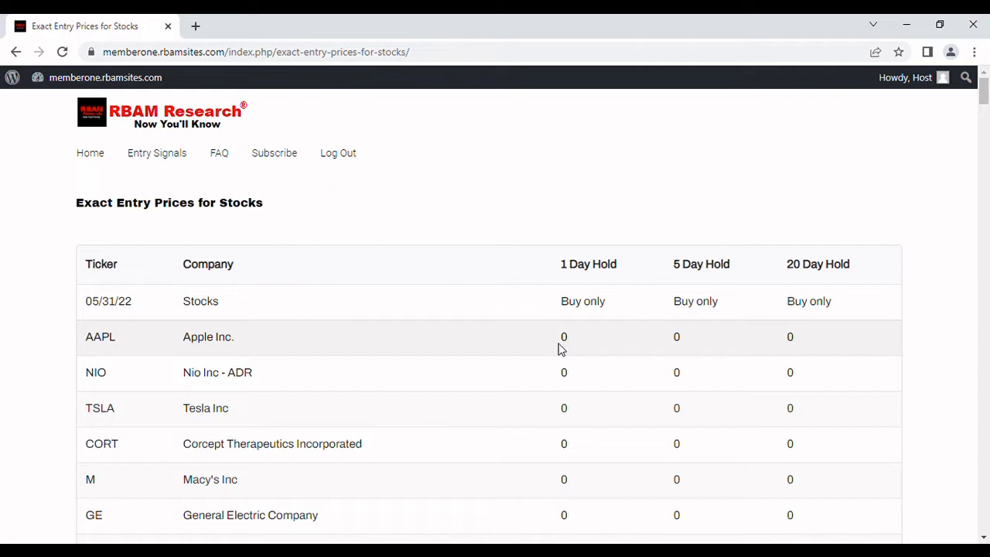
mouse_move(705, 357)
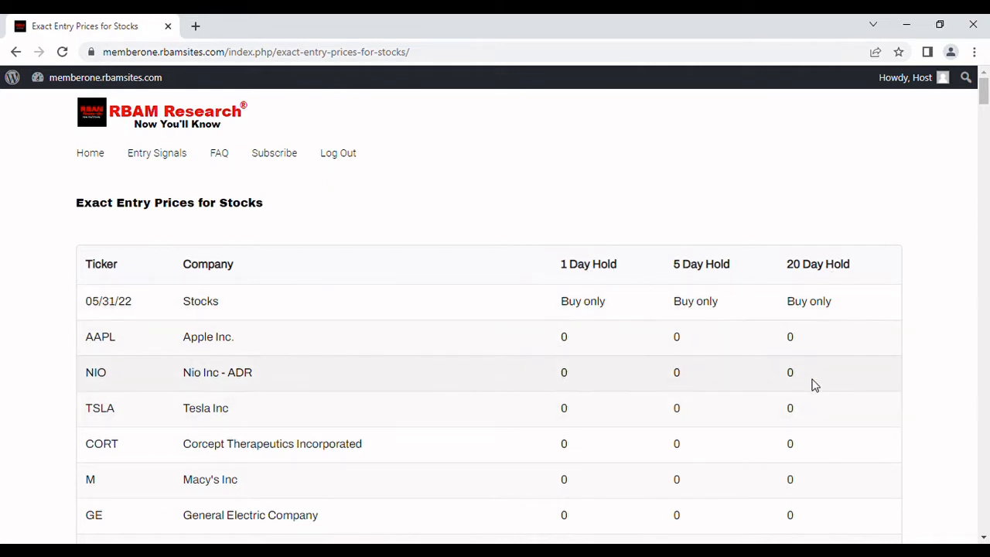
mouse_move(682, 201)
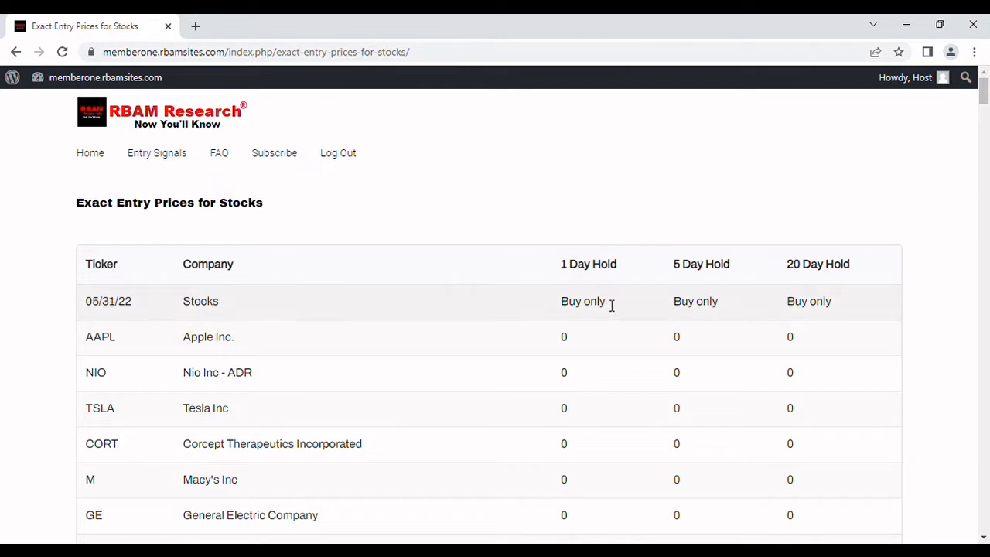
mouse_move(619, 210)
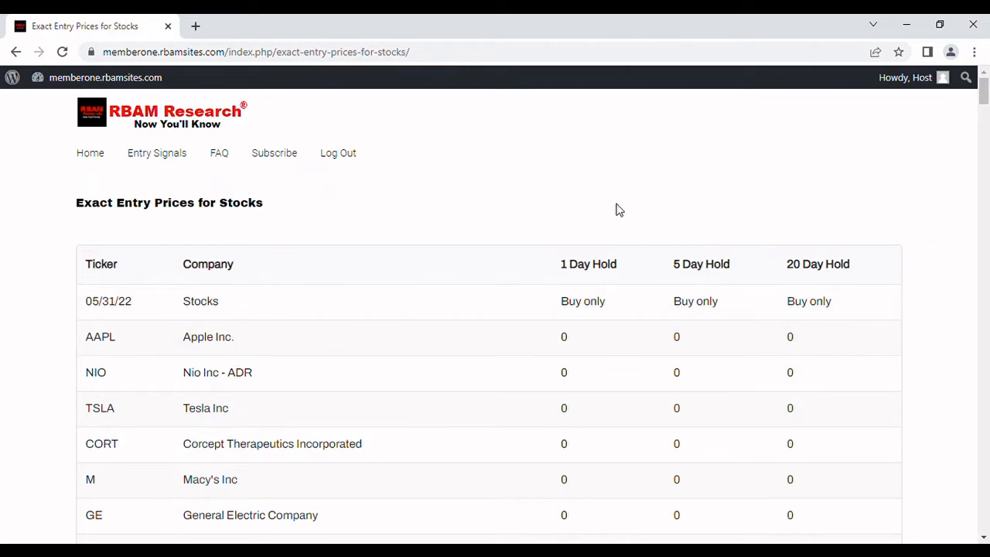
mouse_move(526, 195)
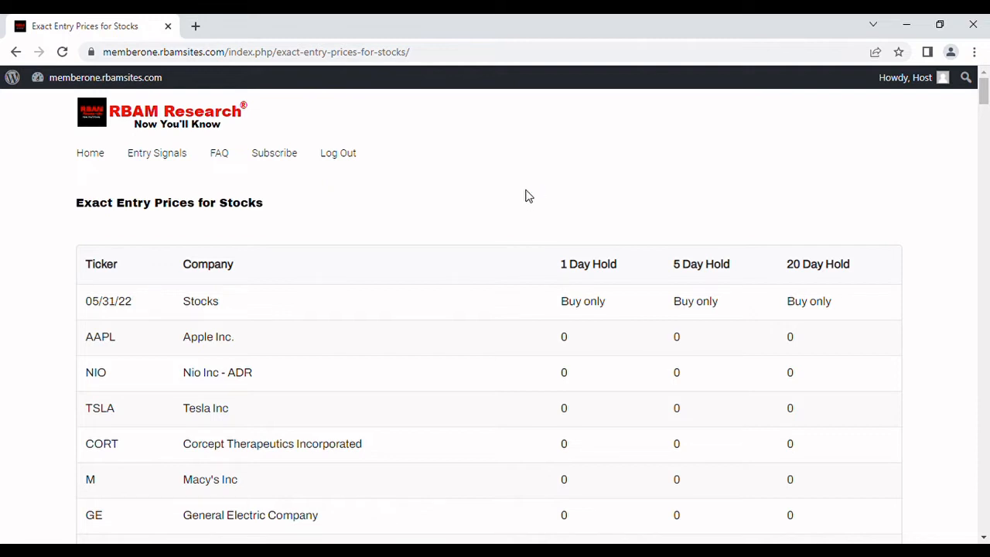
mouse_move(900, 105)
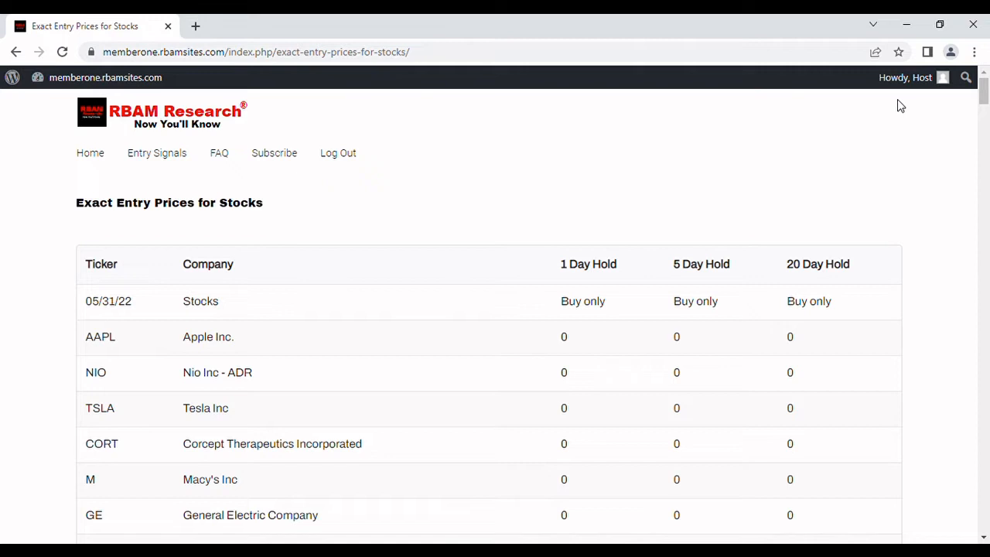
mouse_move(934, 107)
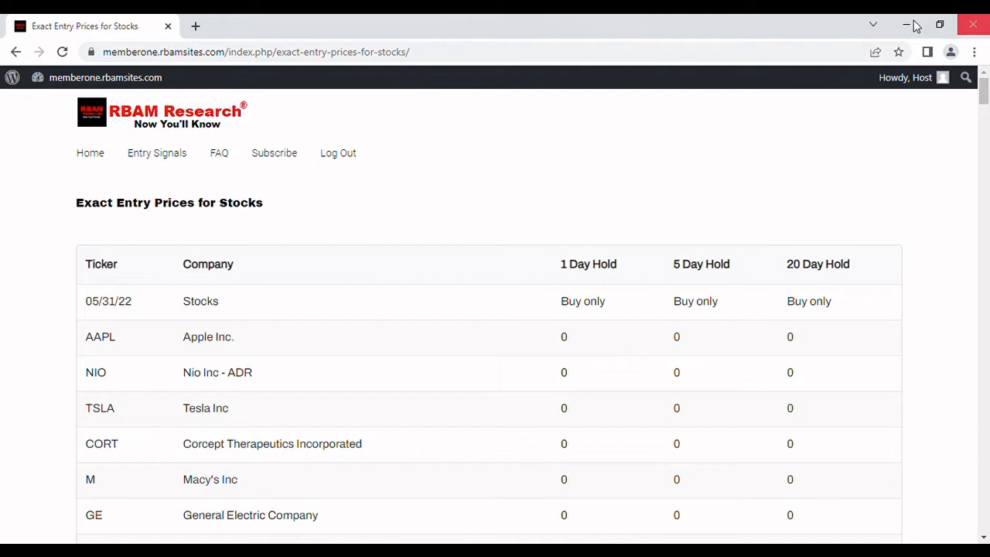
mouse_move(869, 85)
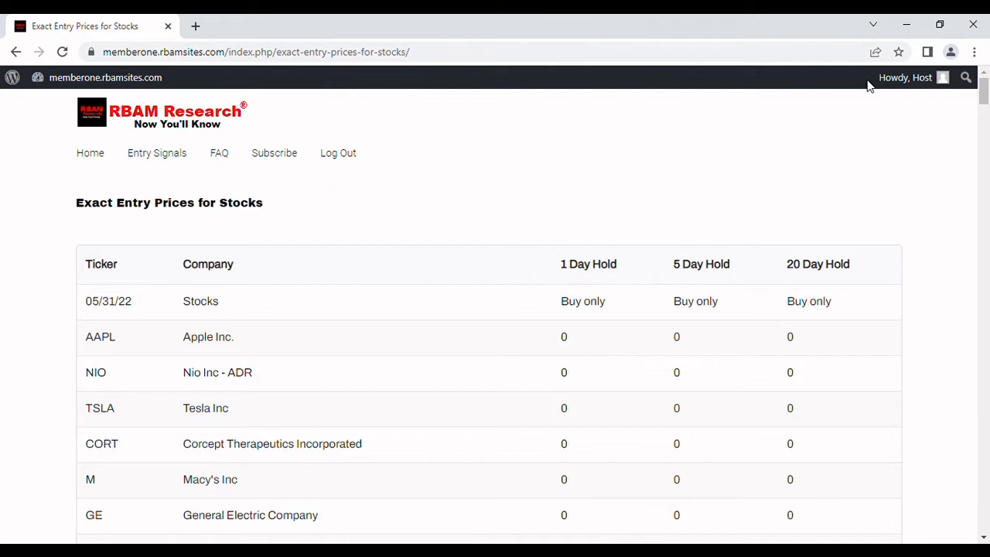
mouse_move(824, 157)
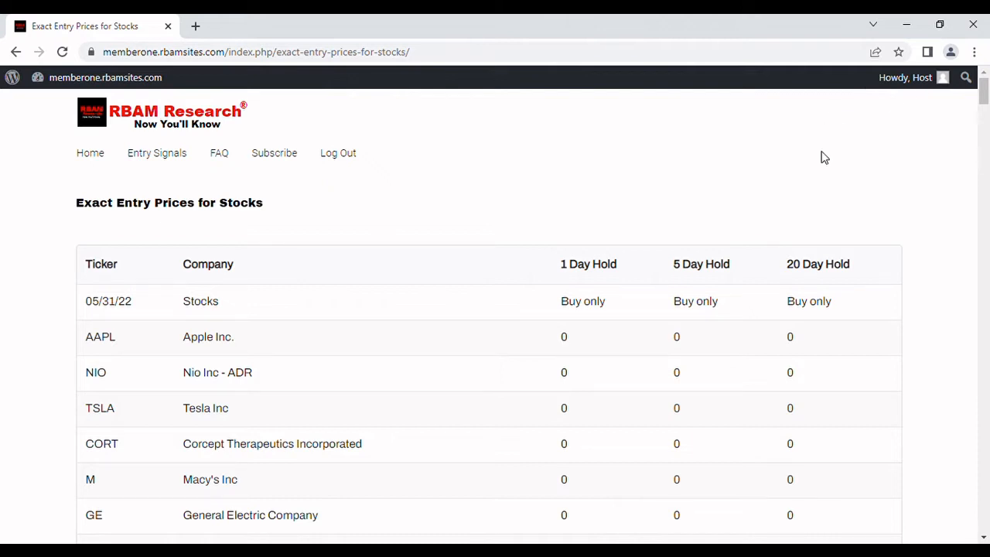
mouse_move(292, 390)
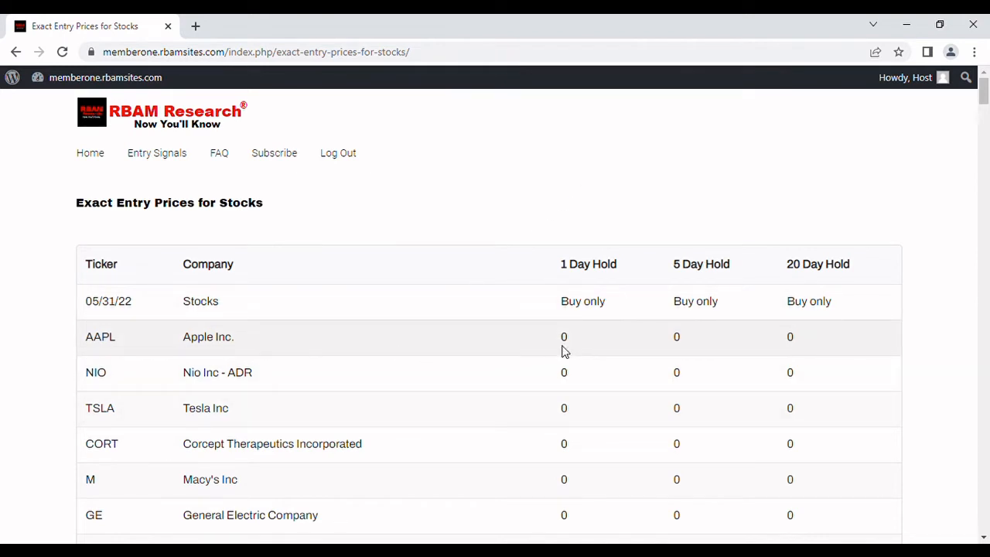
mouse_move(804, 343)
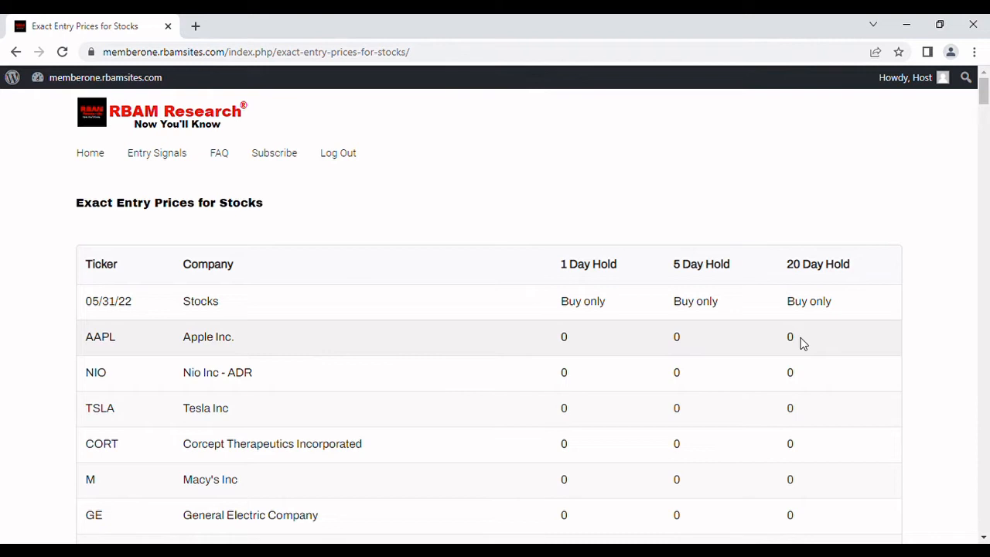
mouse_move(622, 345)
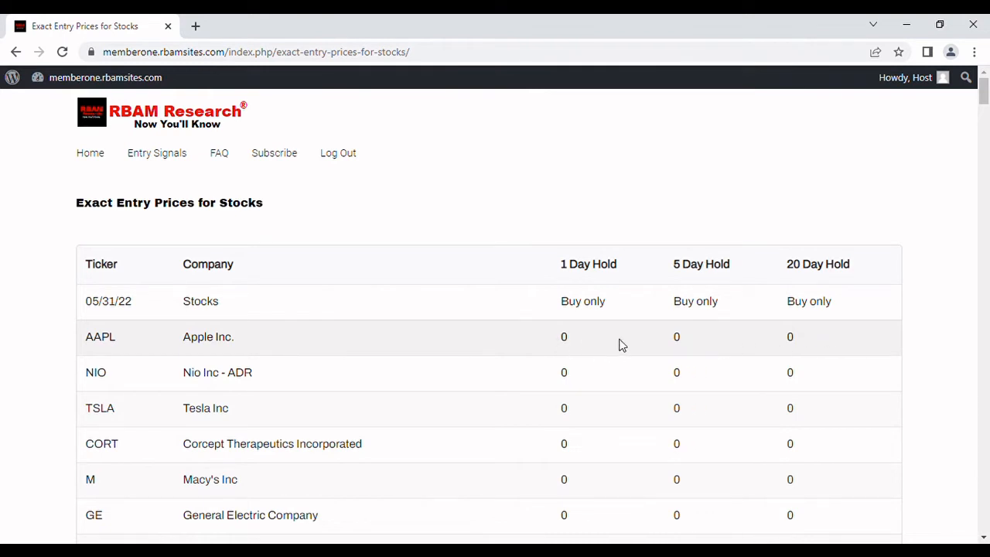
mouse_move(584, 353)
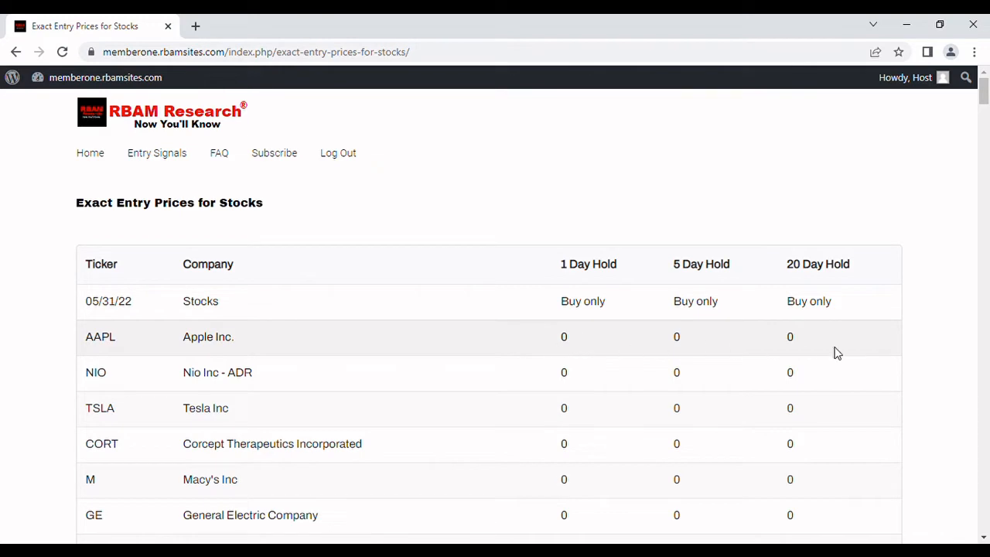
scroll(down, 3)
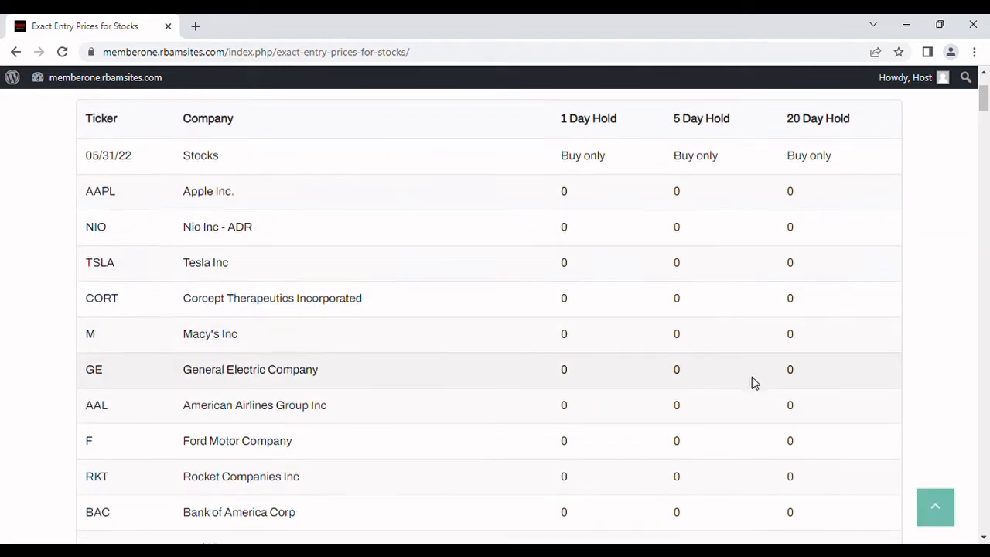
scroll(down, 3)
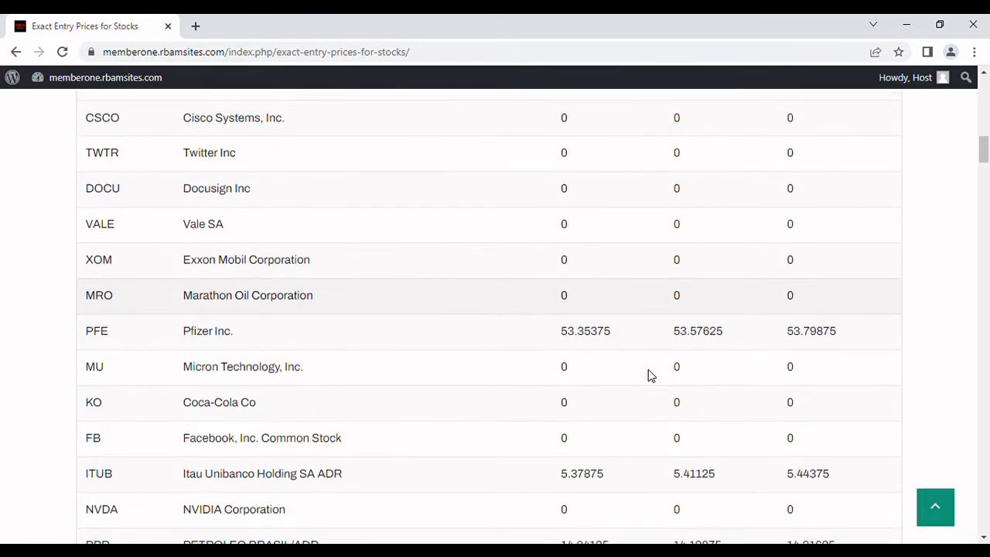
scroll(down, 3)
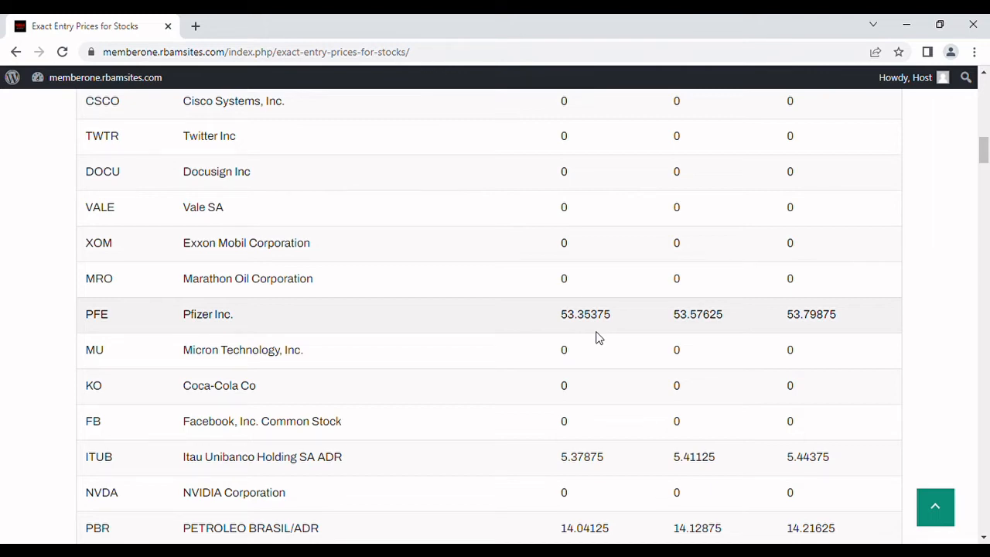
scroll(down, 3)
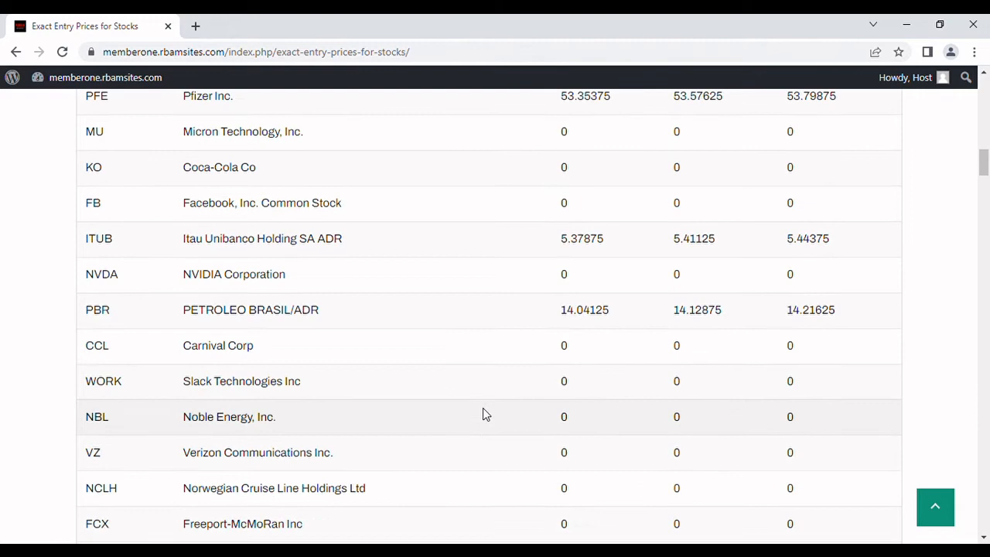
scroll(down, 3)
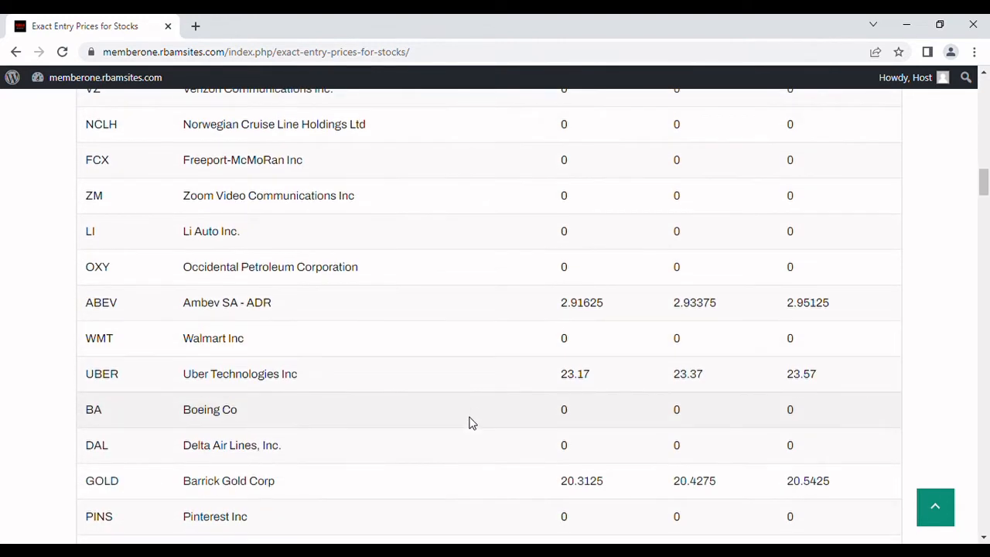
mouse_move(575, 386)
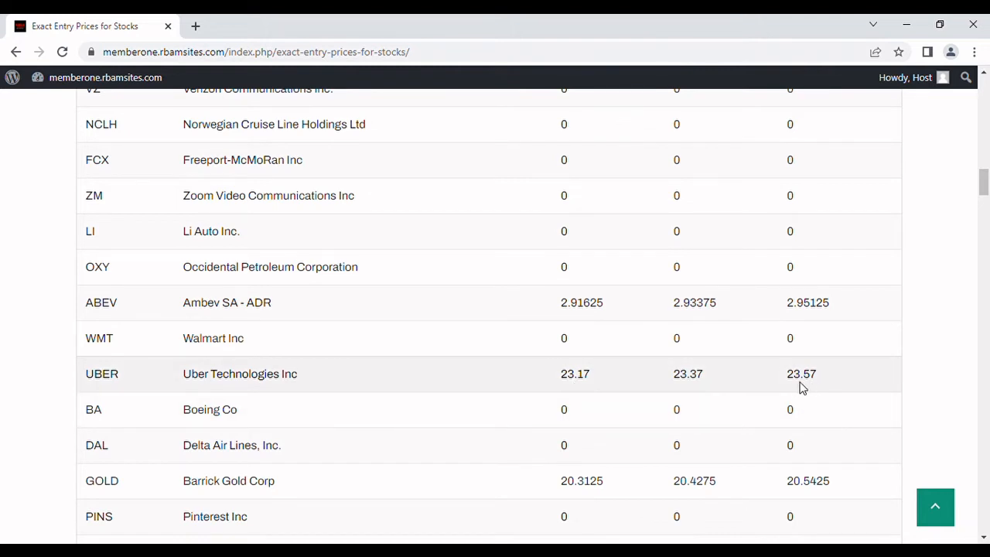
mouse_move(822, 386)
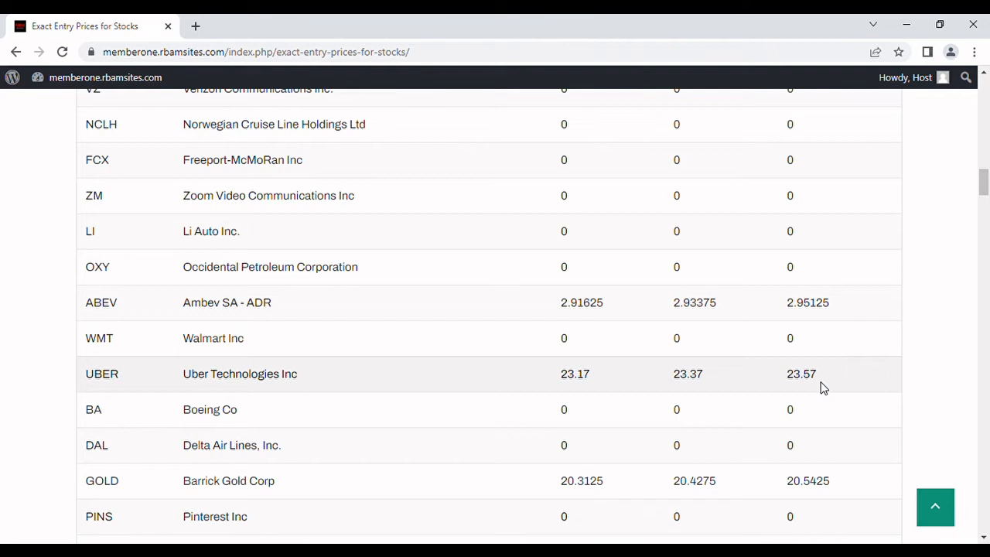
scroll(down, 3)
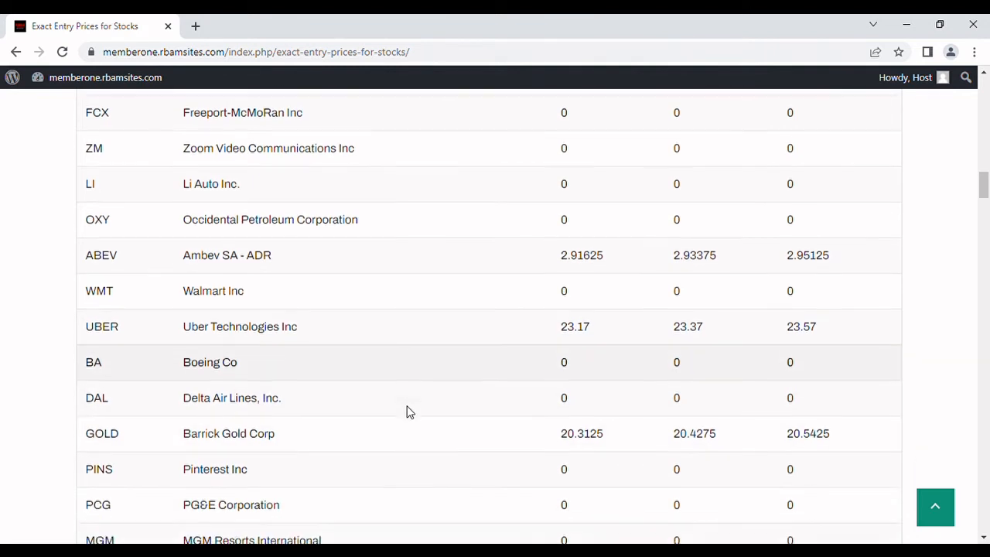
scroll(down, 3)
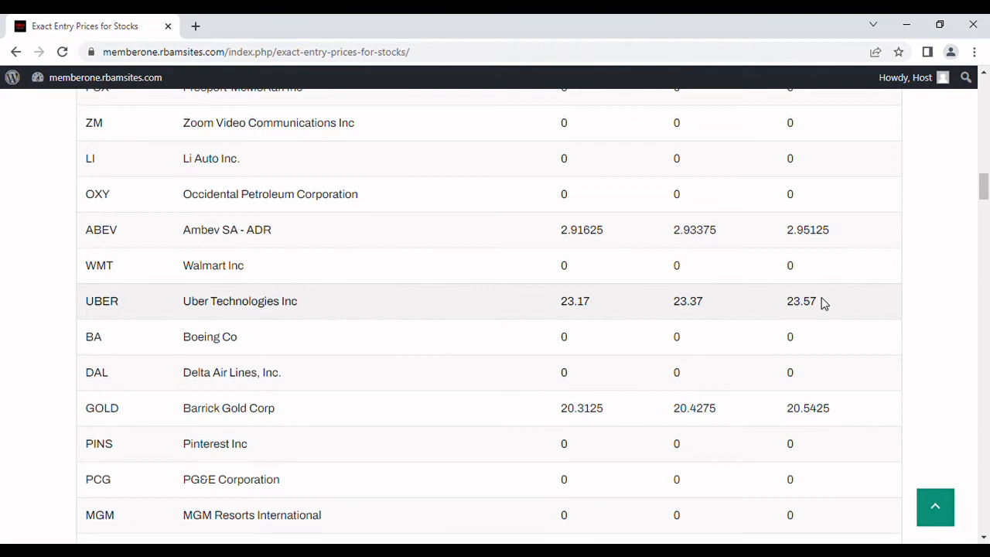
scroll(down, 3)
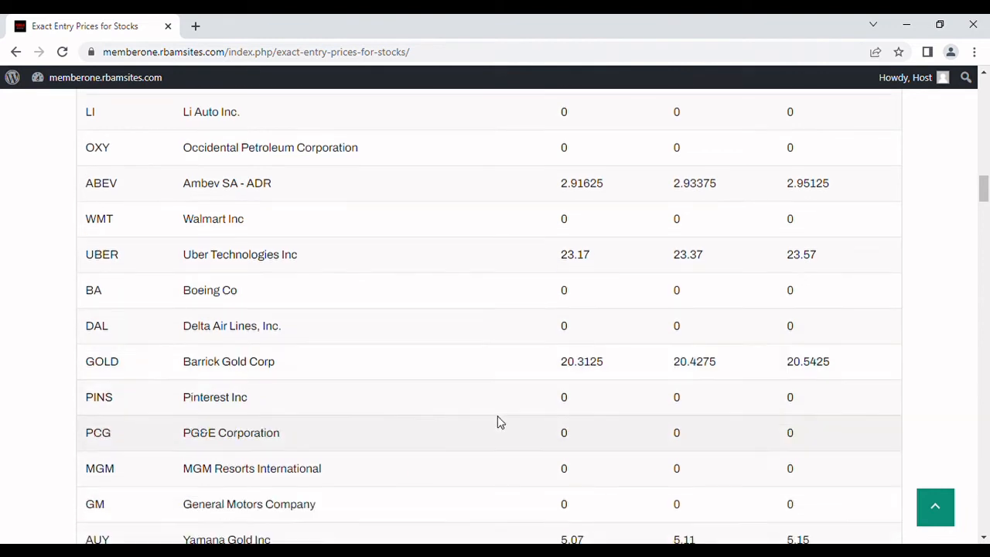
scroll(down, 3)
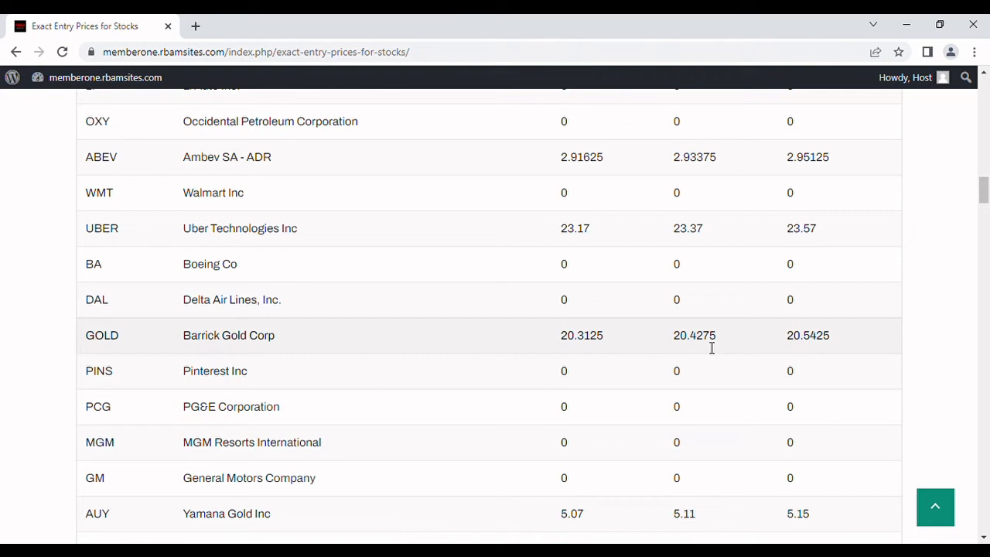
mouse_move(711, 358)
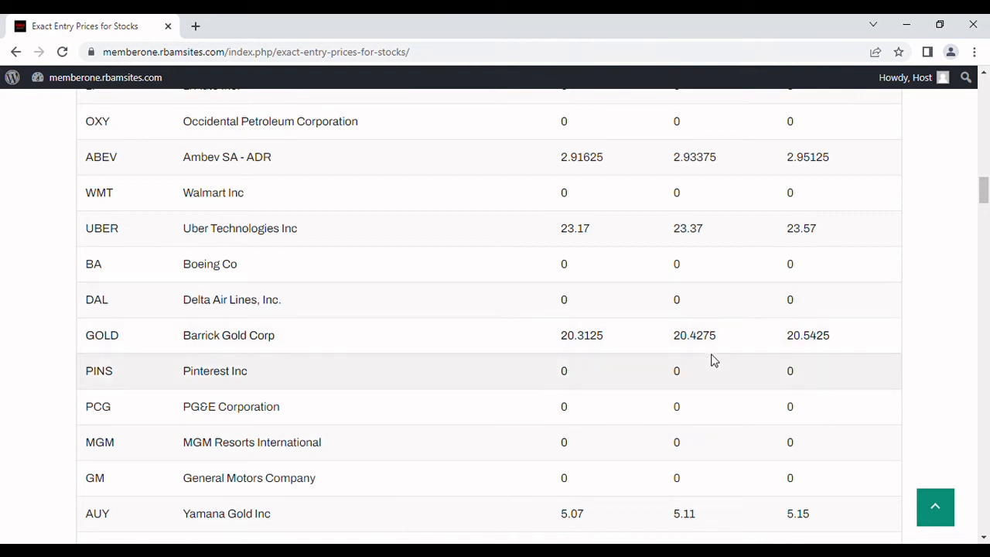
scroll(down, 3)
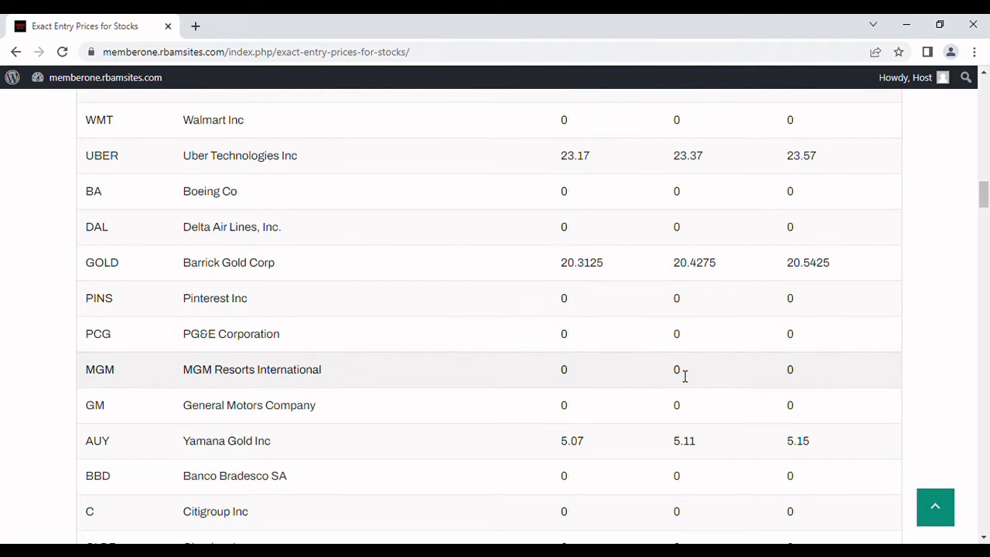
scroll(down, 3)
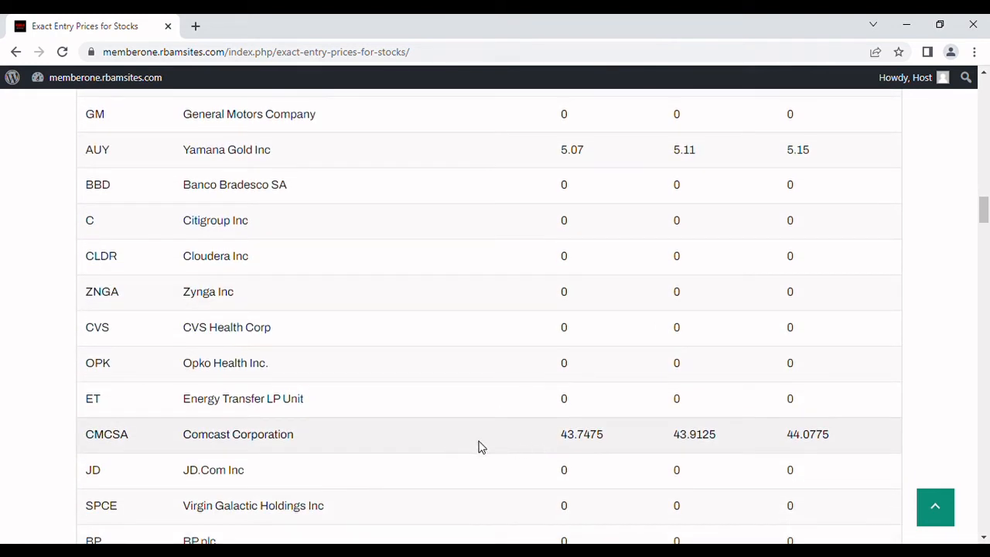
scroll(down, 3)
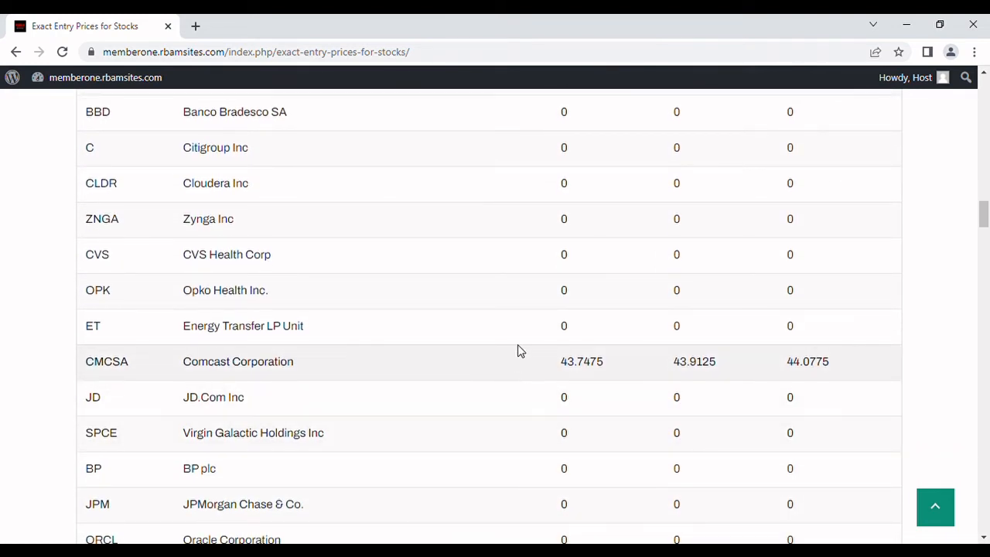
mouse_move(394, 470)
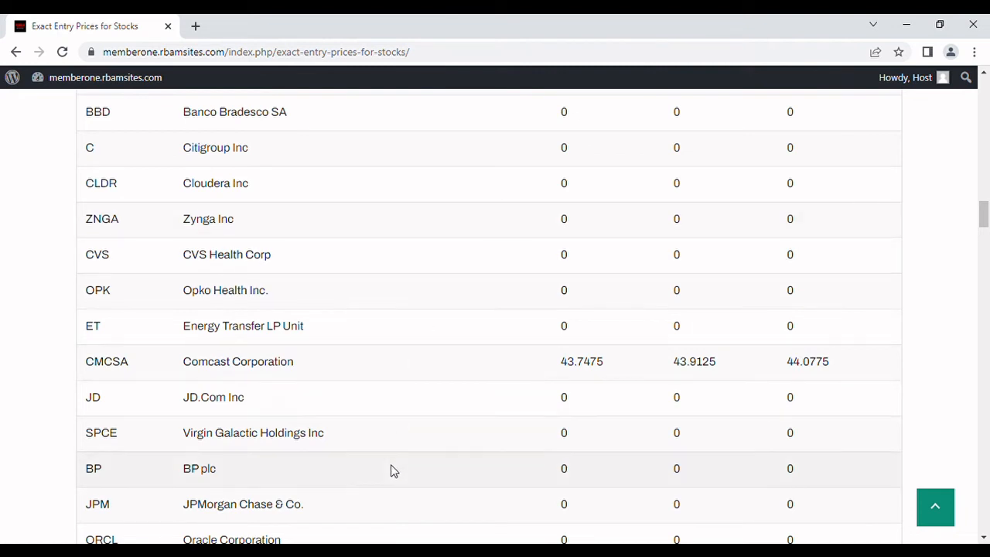
scroll(down, 3)
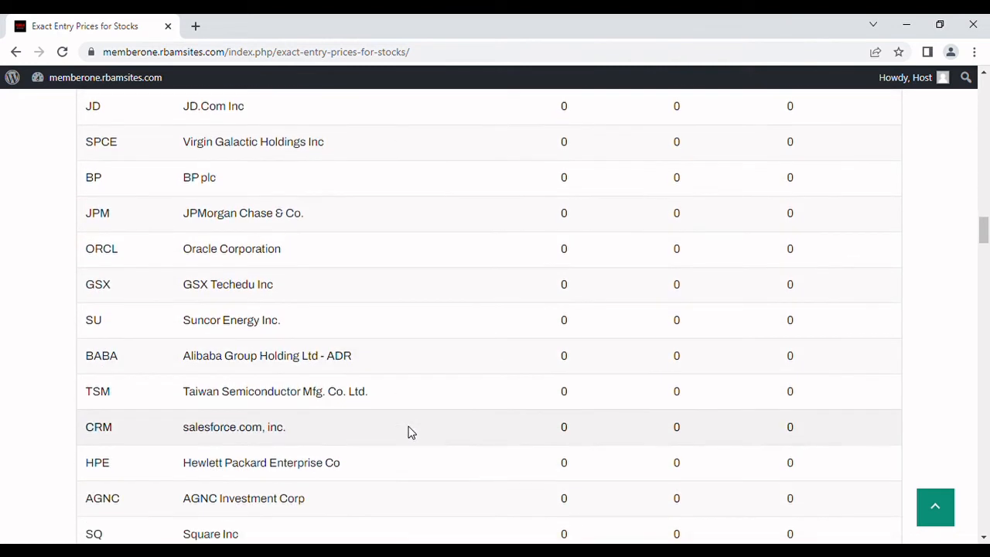
scroll(down, 3)
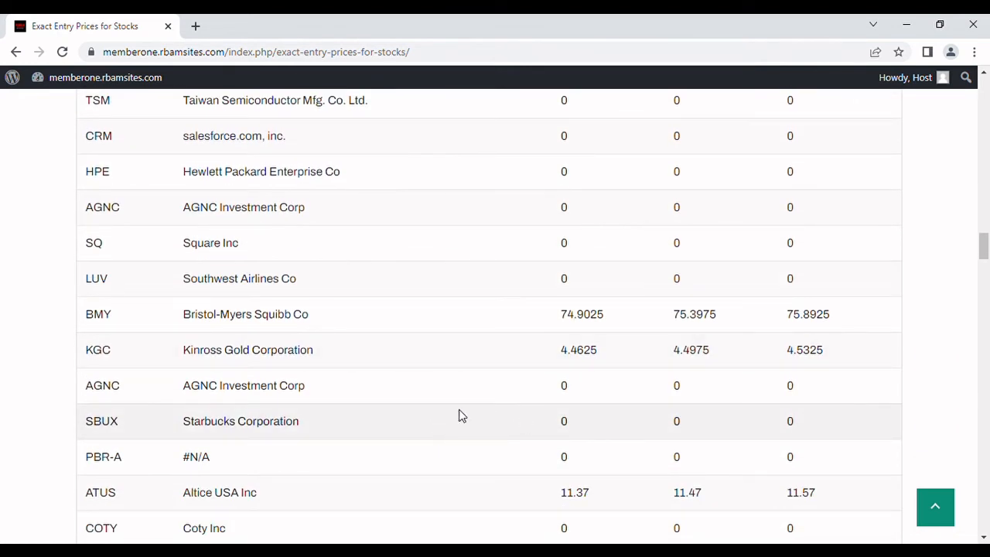
mouse_move(436, 425)
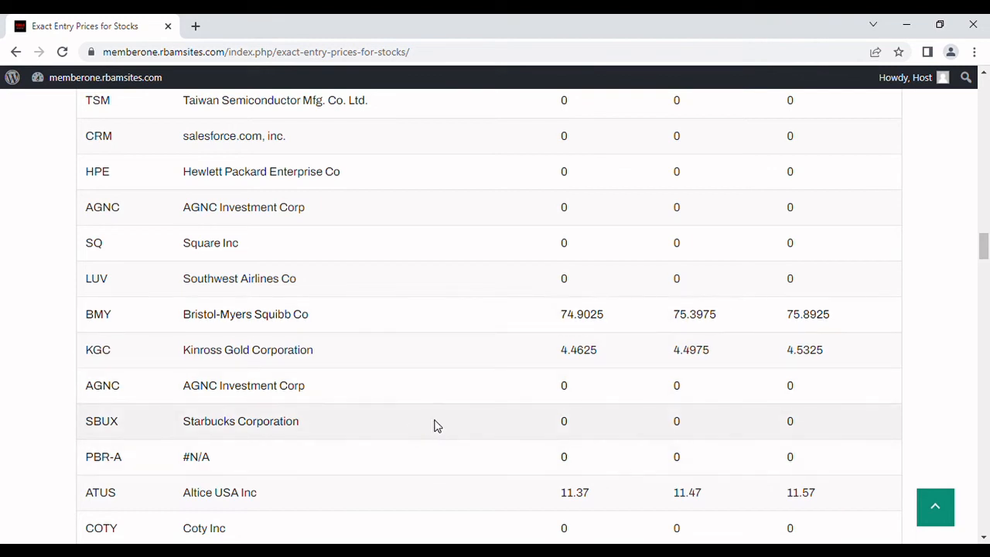
scroll(down, 3)
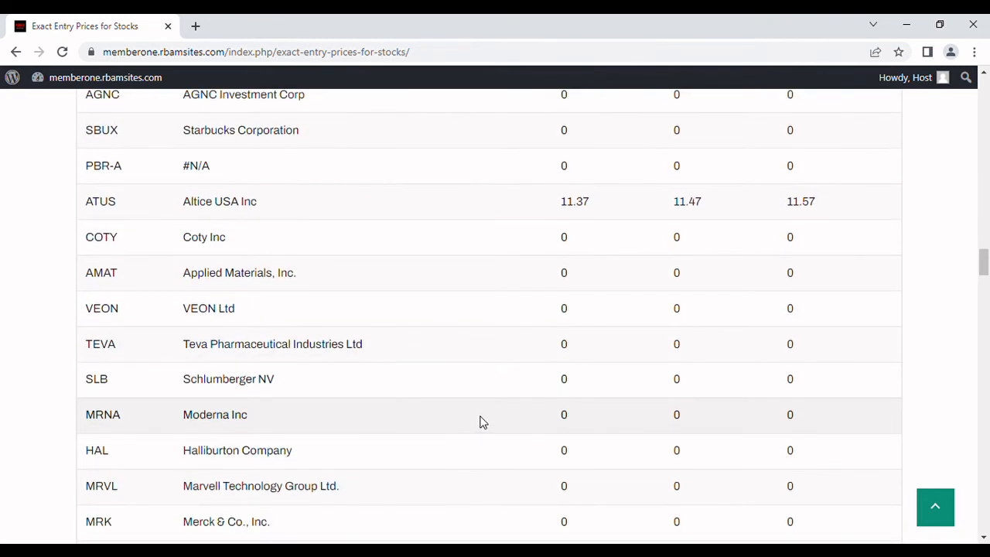
scroll(down, 3)
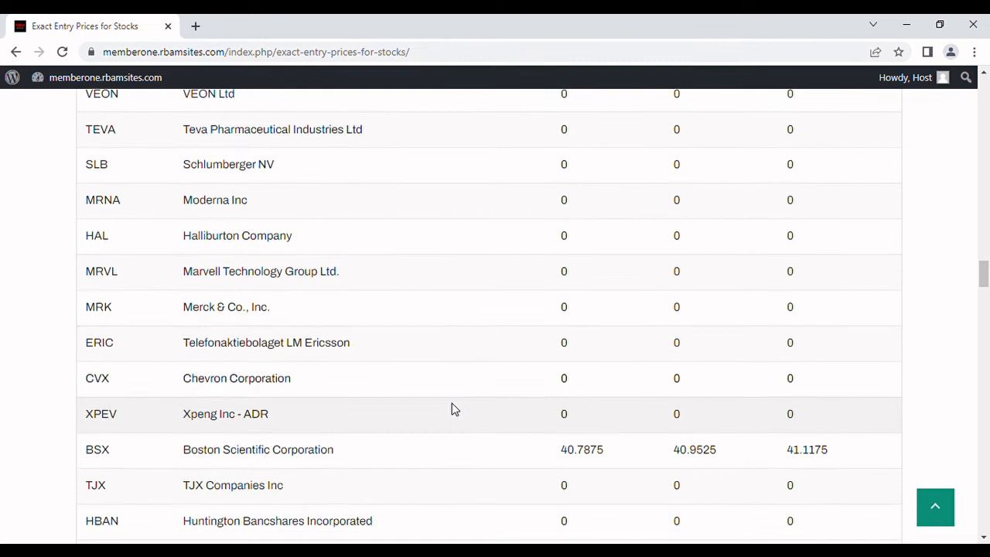
scroll(down, 3)
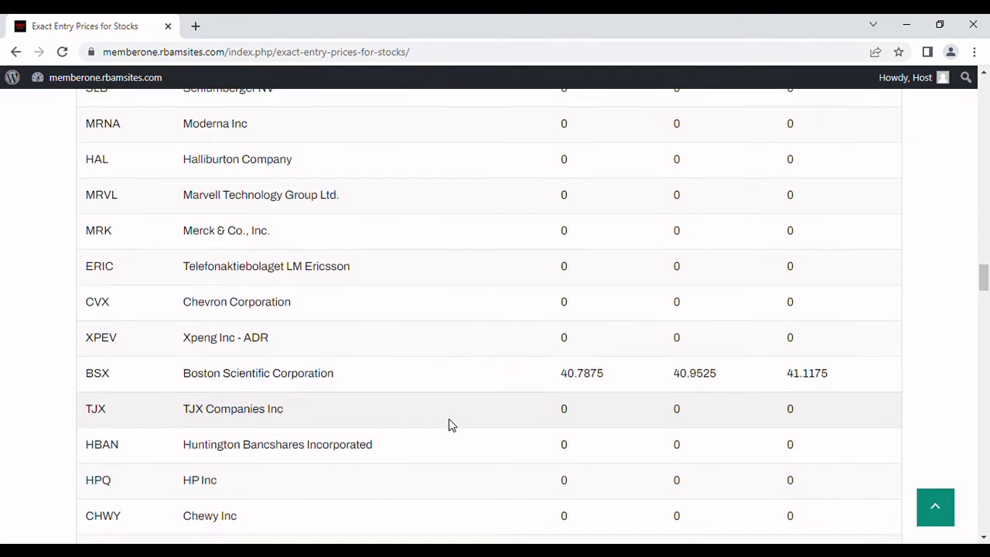
mouse_move(294, 393)
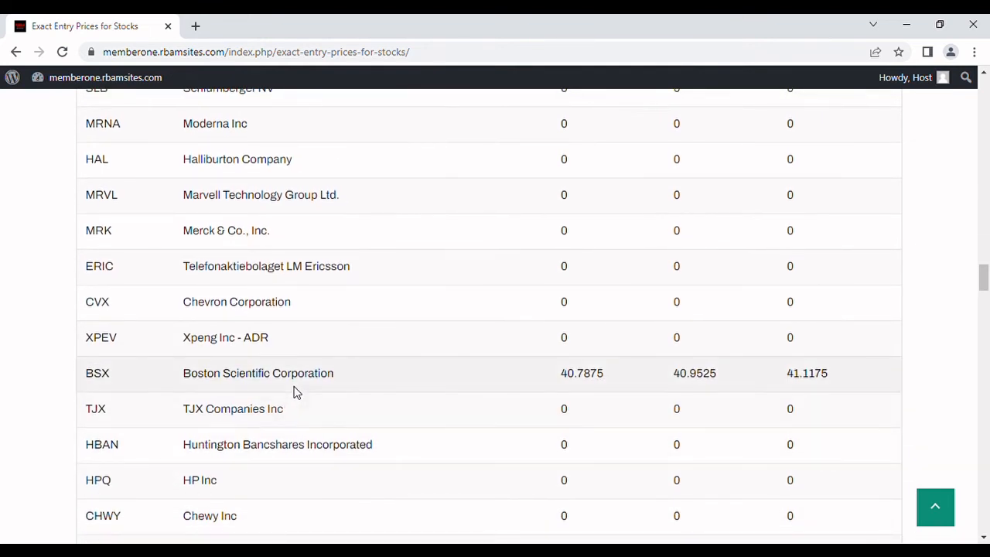
scroll(down, 3)
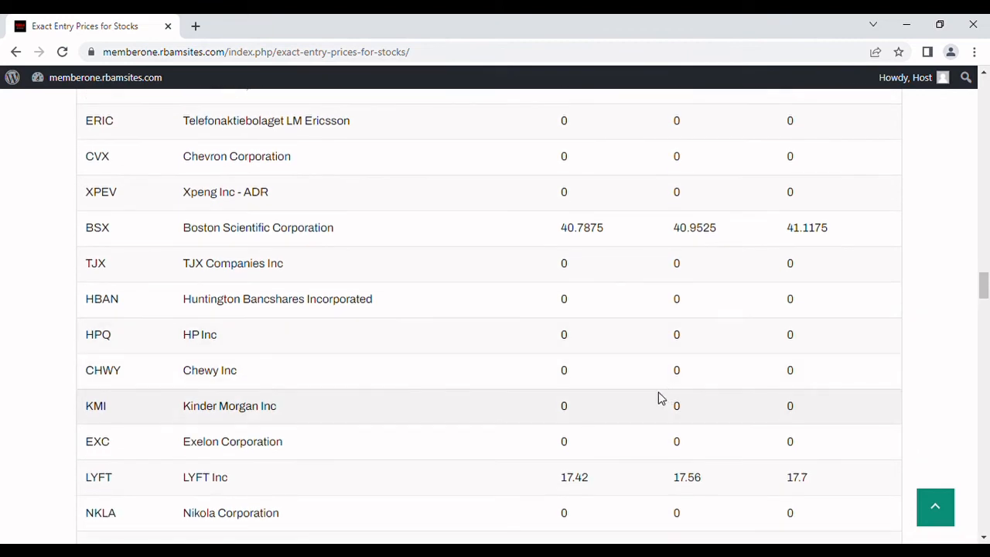
scroll(down, 3)
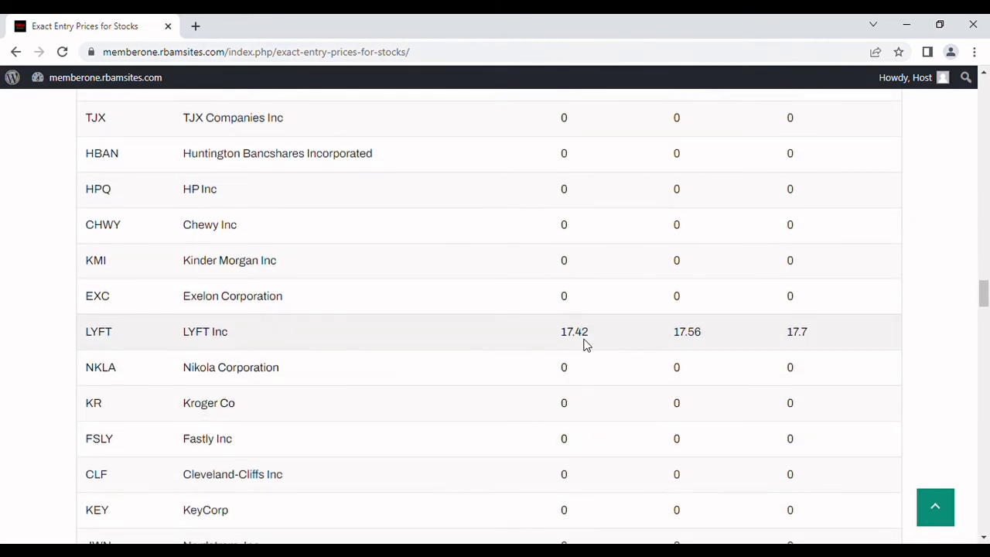
scroll(down, 3)
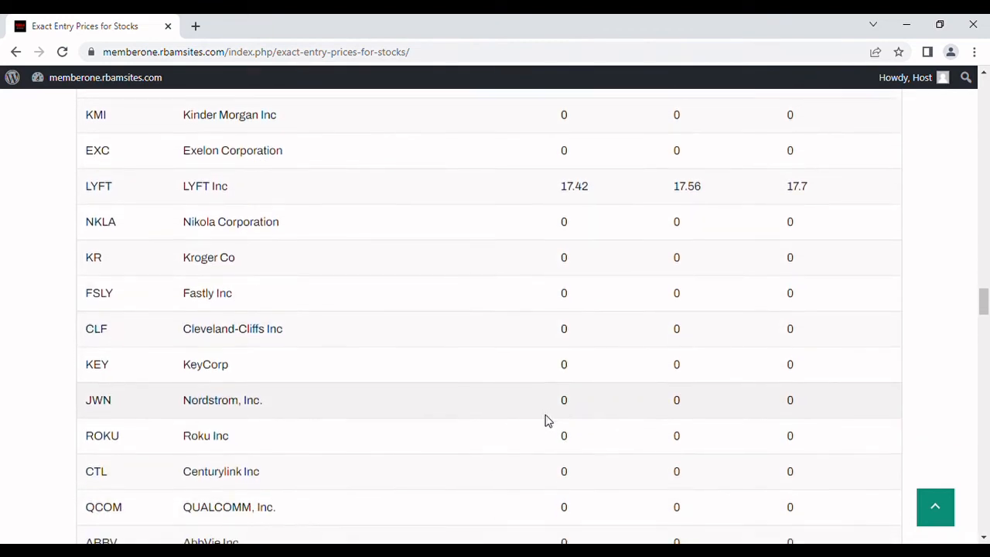
scroll(down, 3)
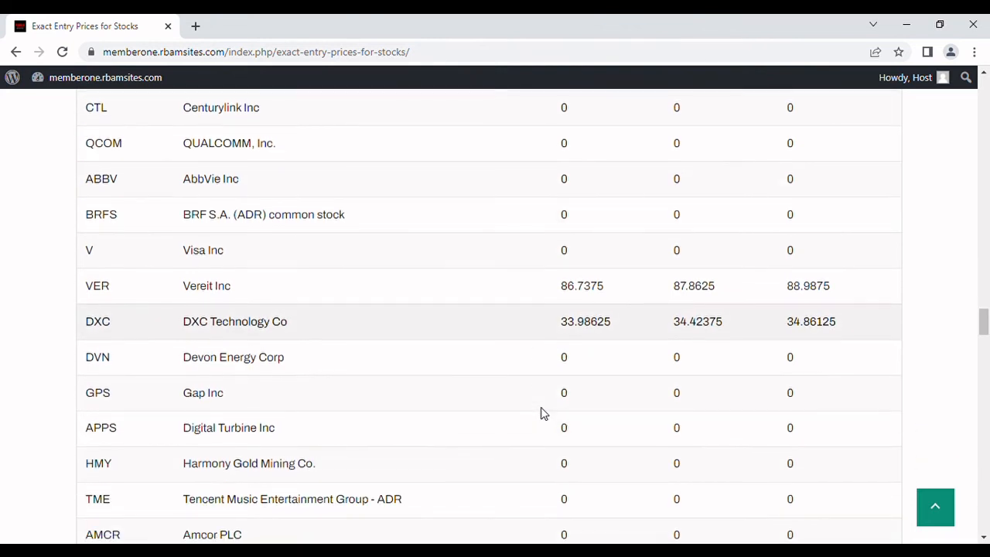
scroll(down, 3)
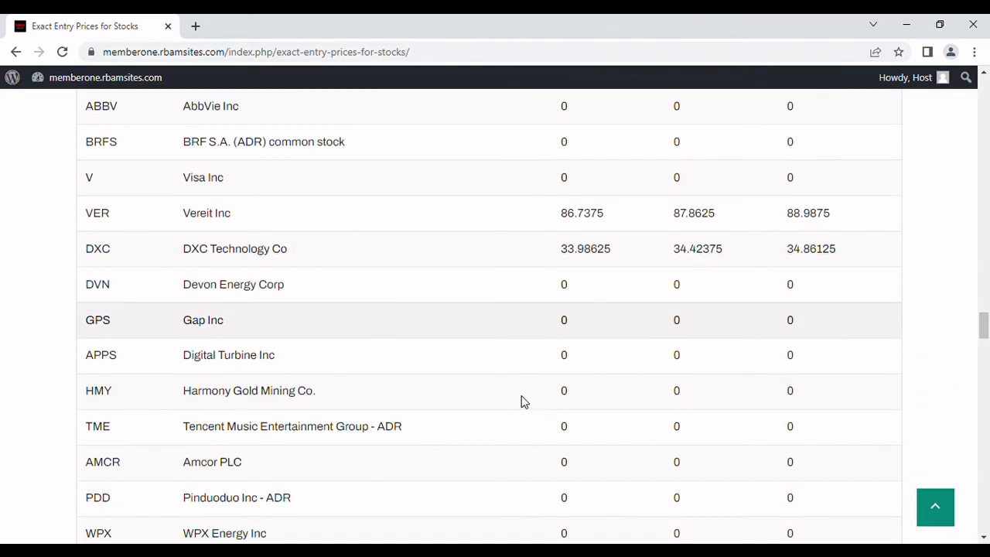
scroll(down, 3)
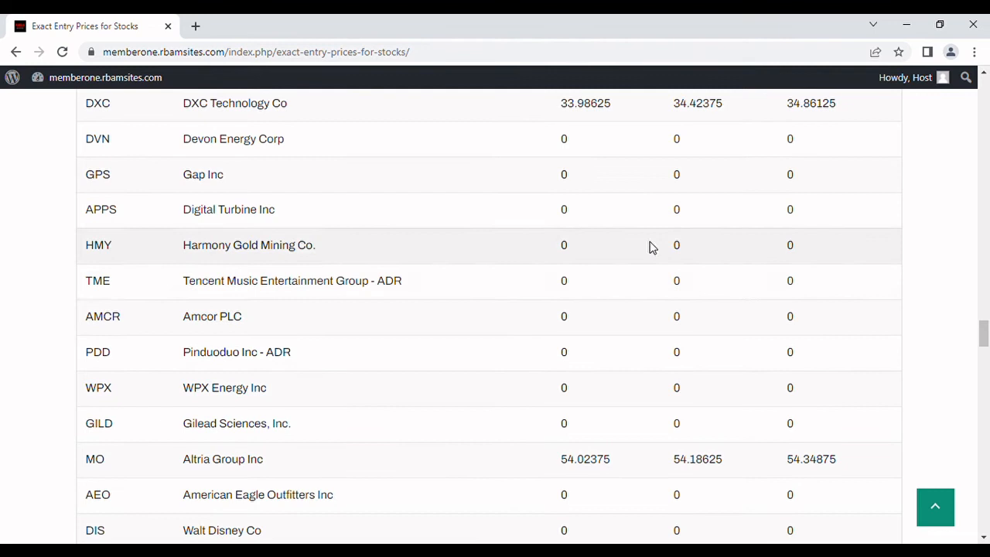
mouse_move(541, 290)
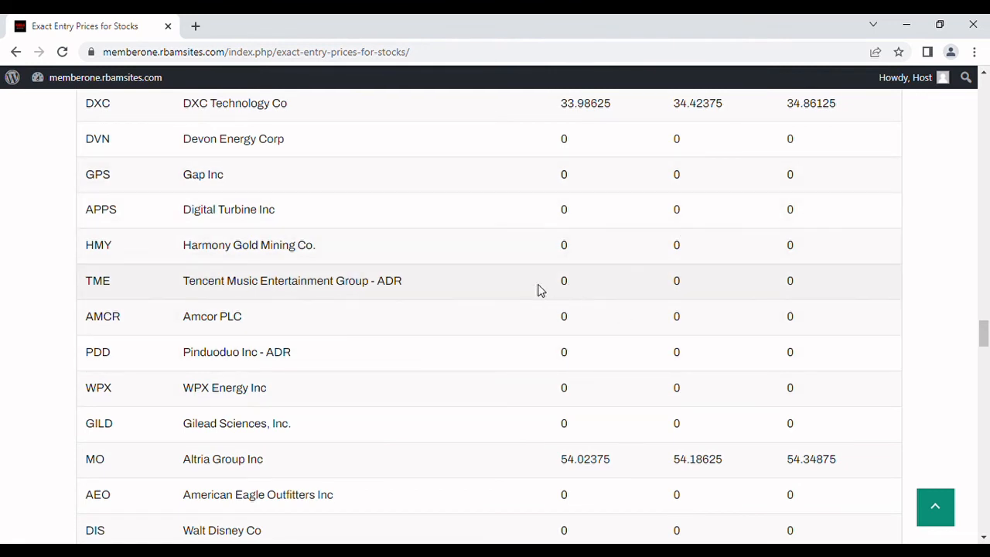
mouse_move(606, 198)
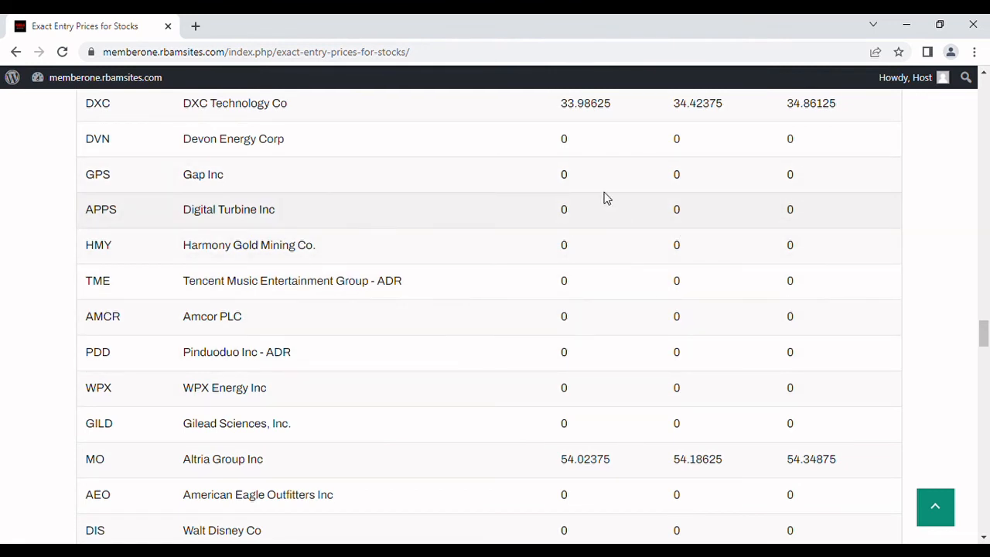
mouse_move(626, 321)
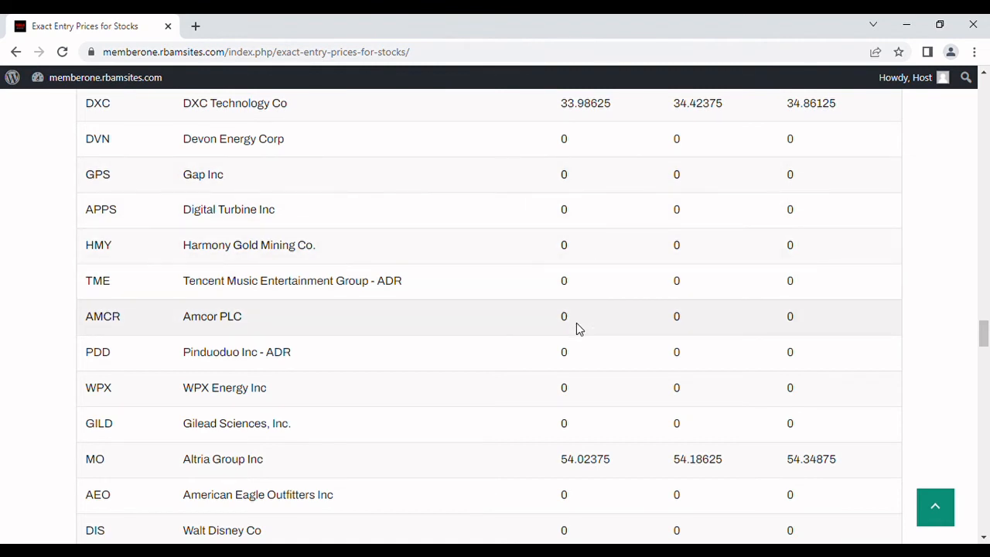
scroll(down, 3)
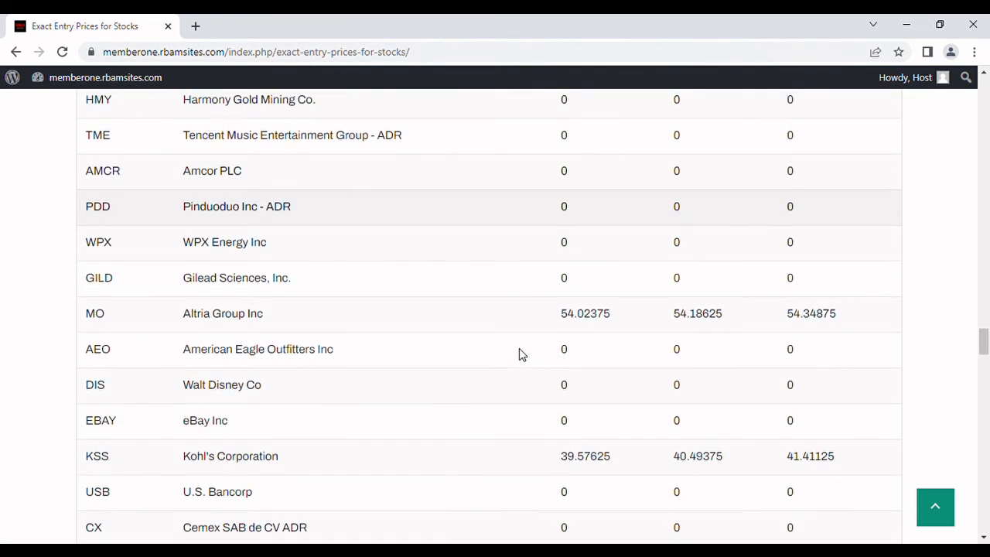
mouse_move(524, 337)
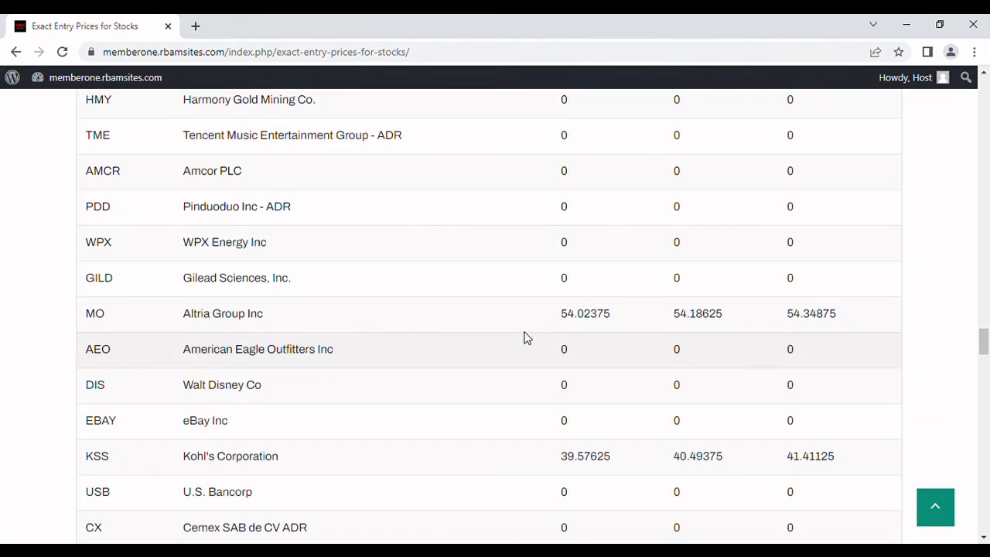
scroll(down, 3)
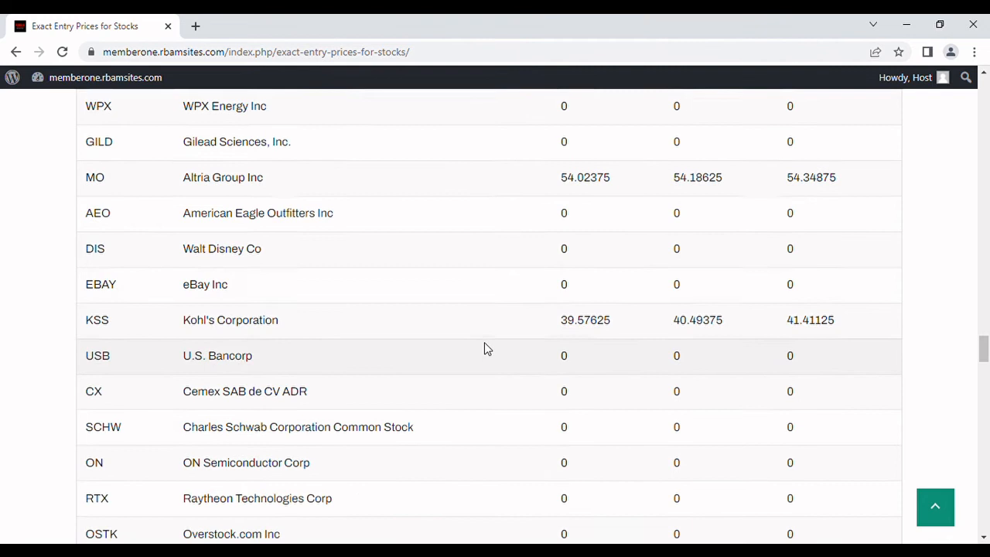
scroll(down, 3)
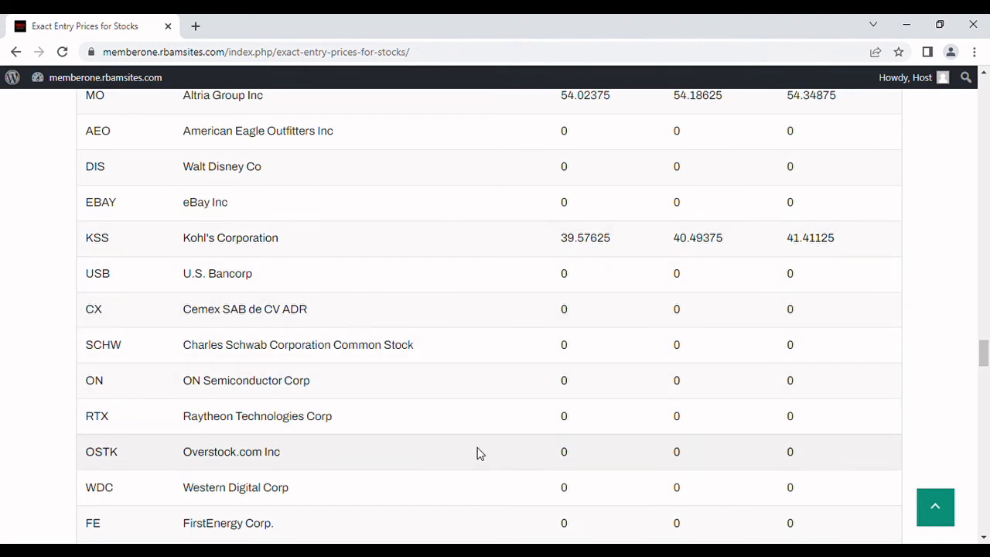
scroll(down, 3)
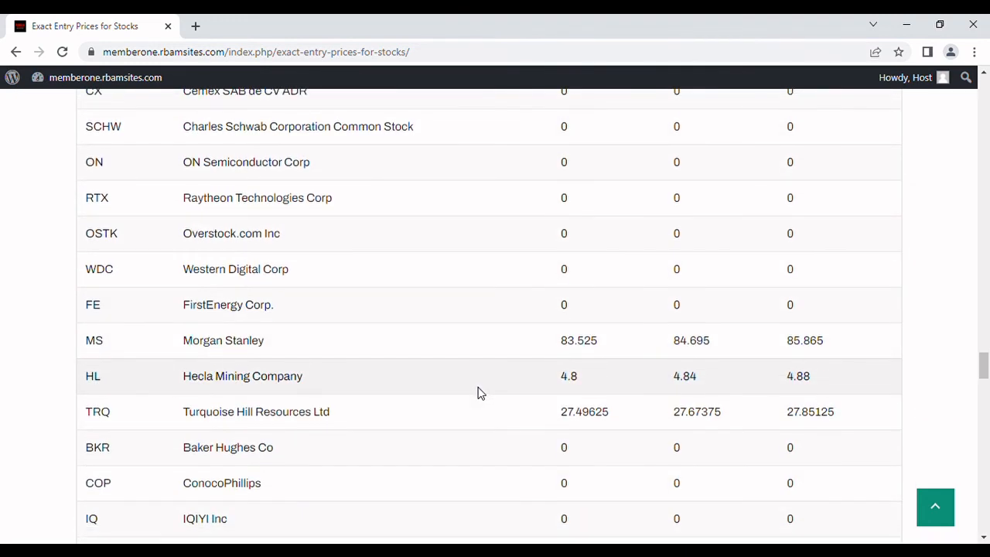
scroll(down, 3)
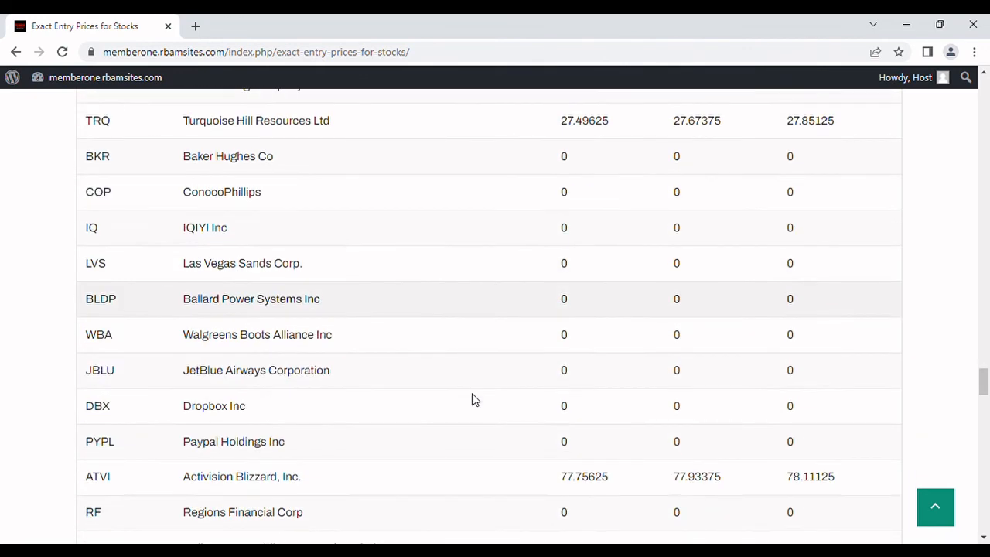
scroll(down, 3)
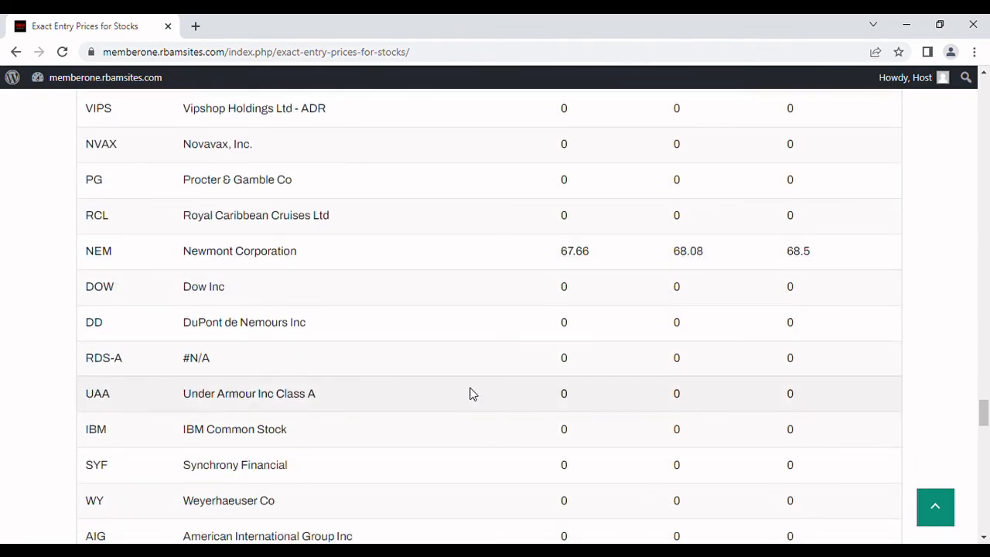
scroll(down, 3)
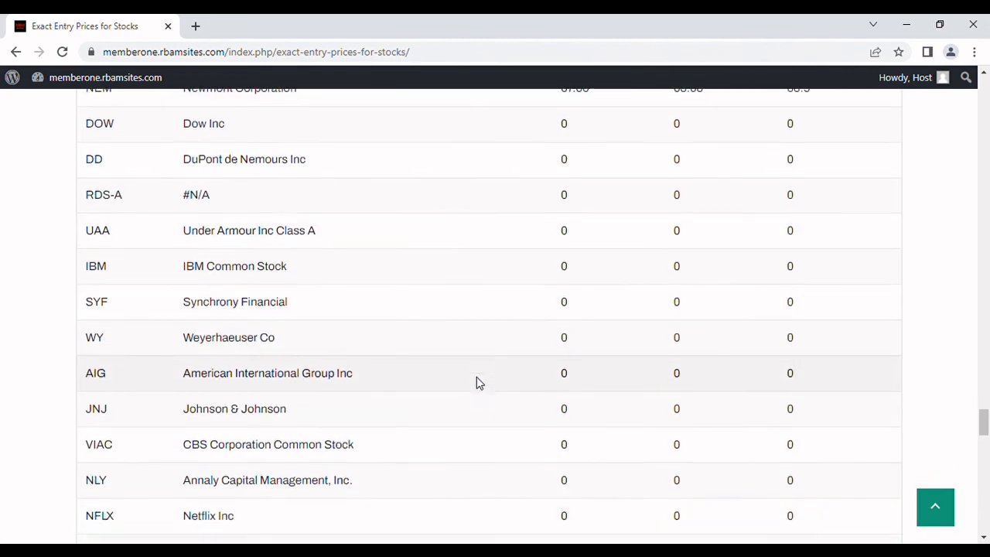
scroll(down, 3)
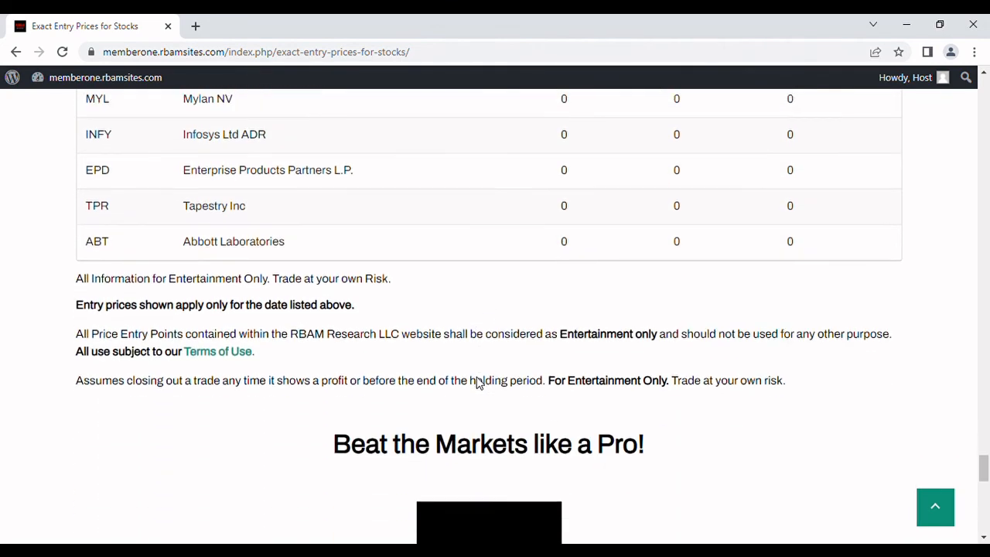
scroll(down, 3)
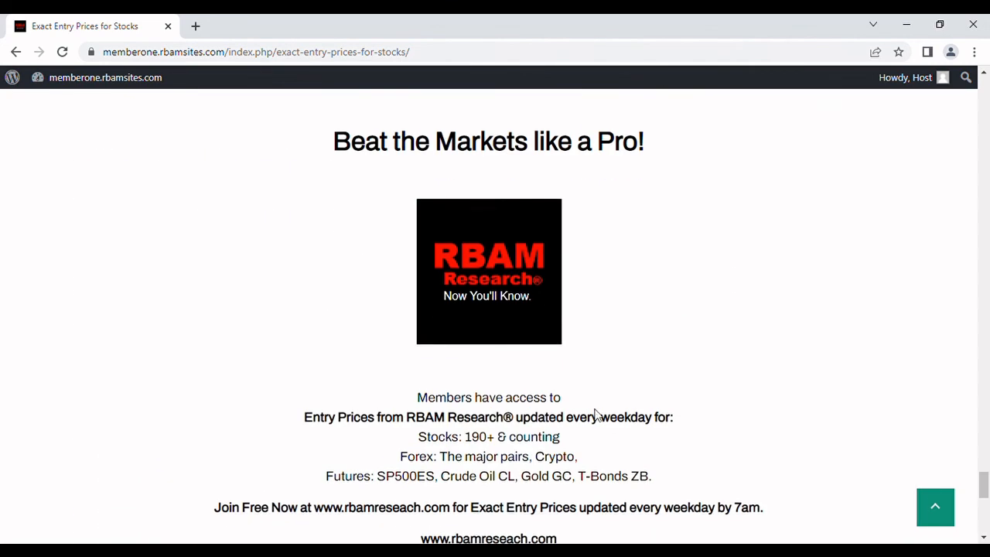
scroll(down, 3)
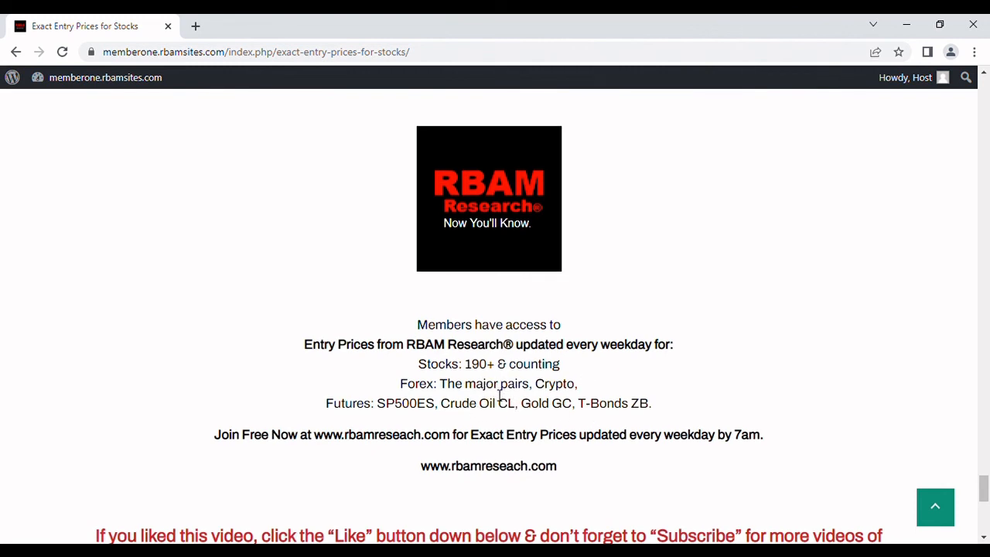
mouse_move(575, 393)
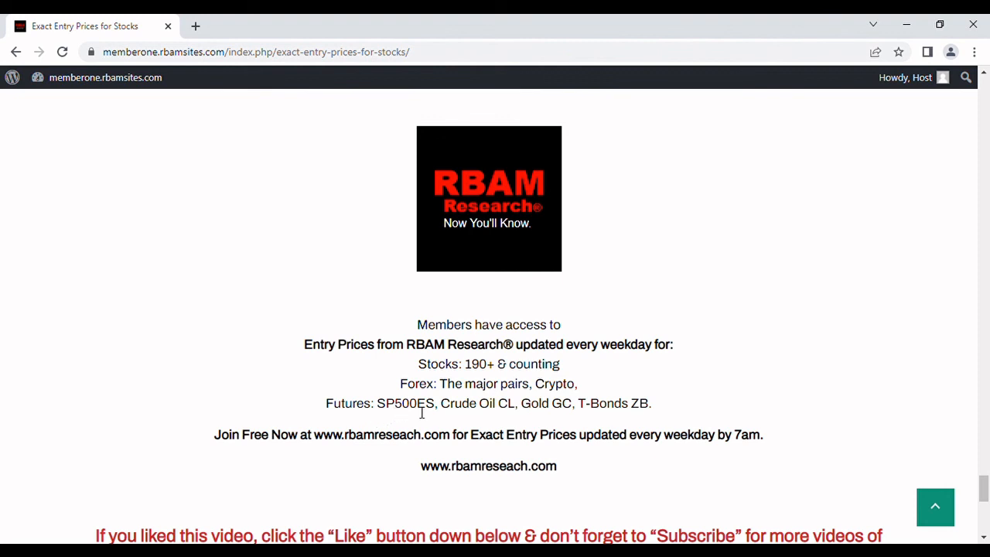
mouse_move(714, 368)
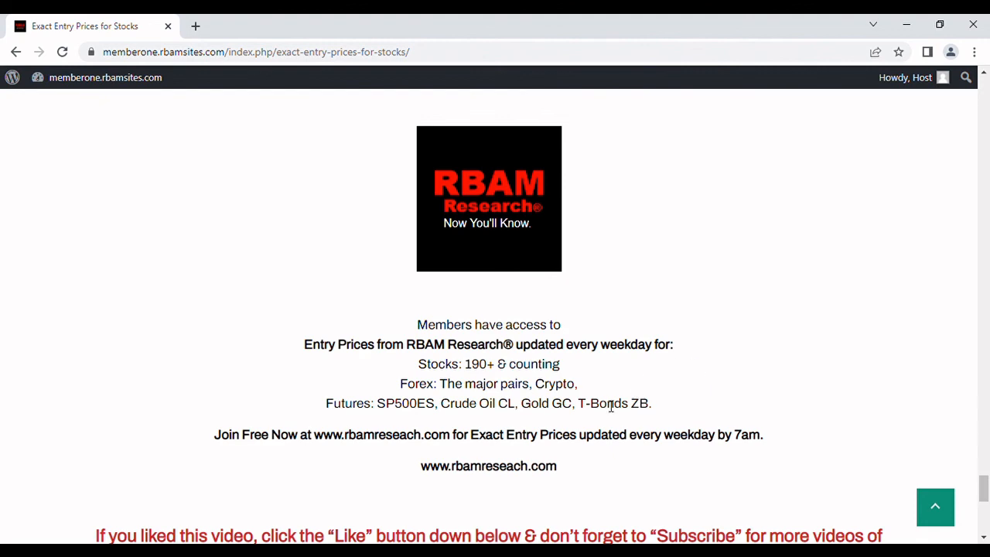
scroll(down, 3)
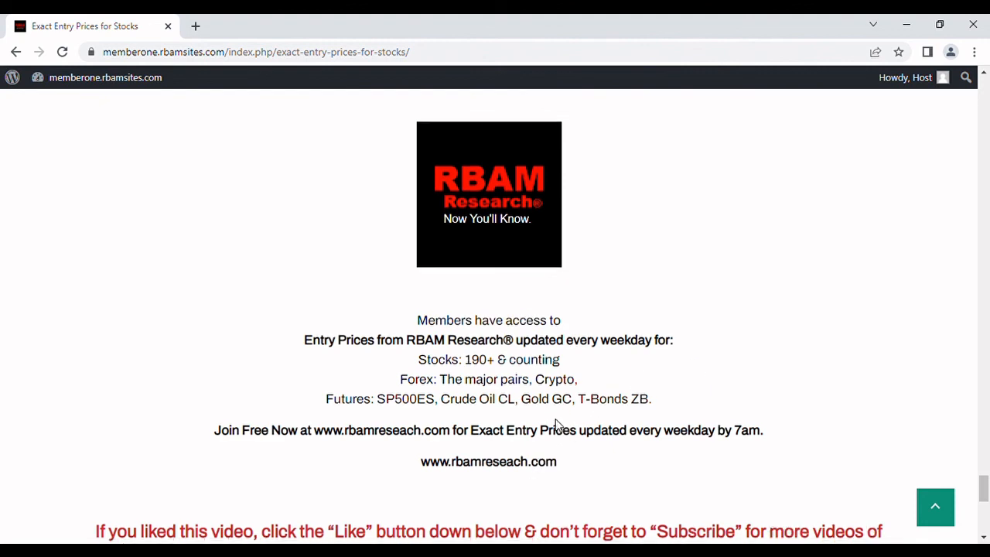
scroll(down, 3)
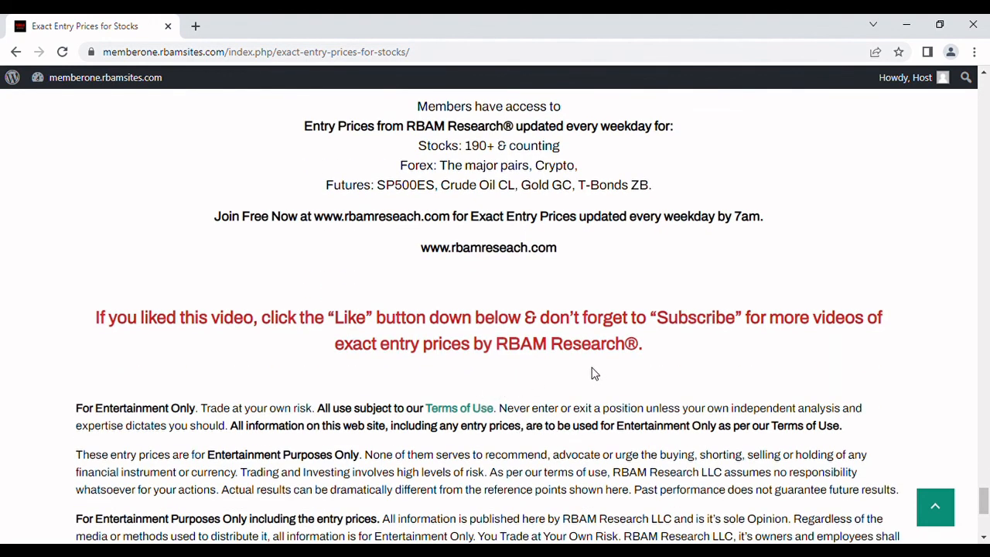
mouse_move(303, 379)
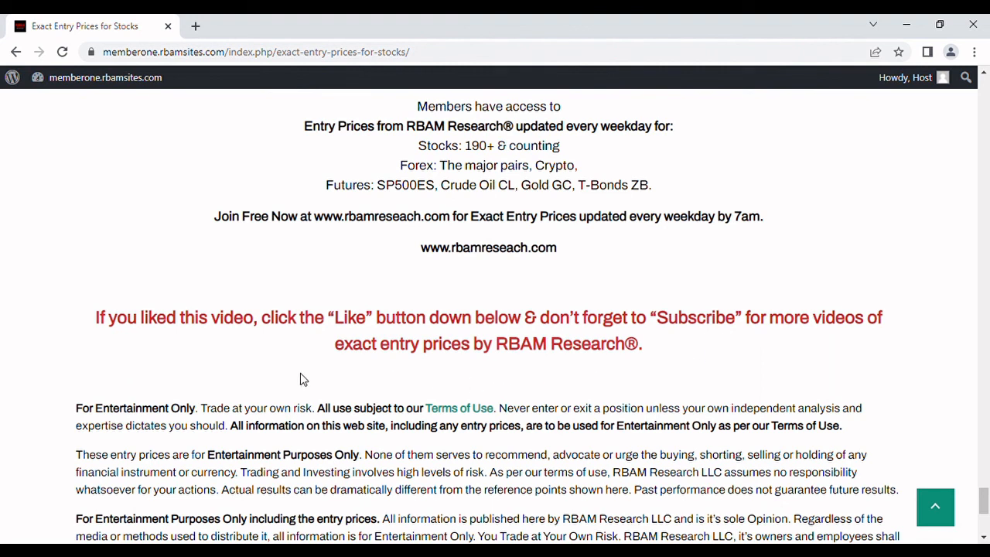
mouse_move(69, 414)
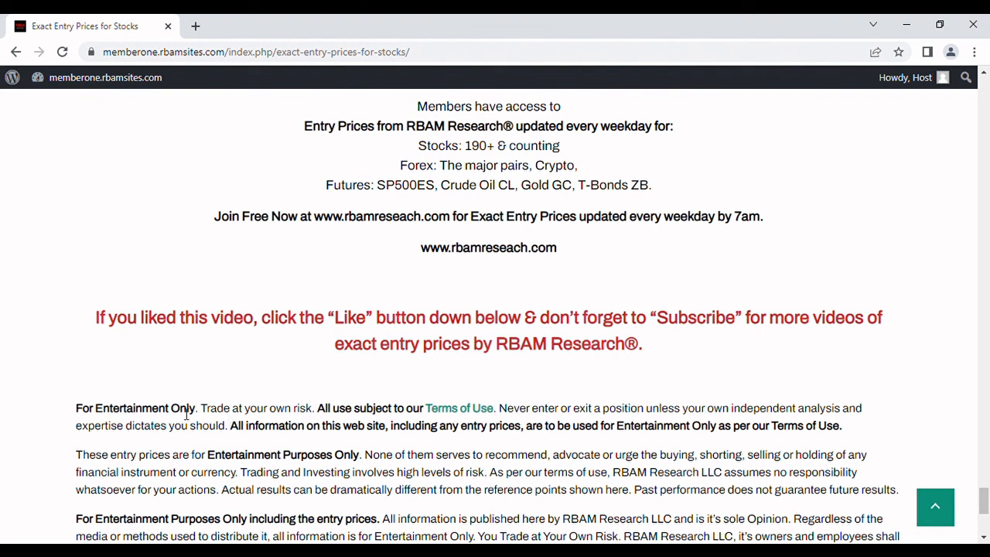
mouse_move(347, 425)
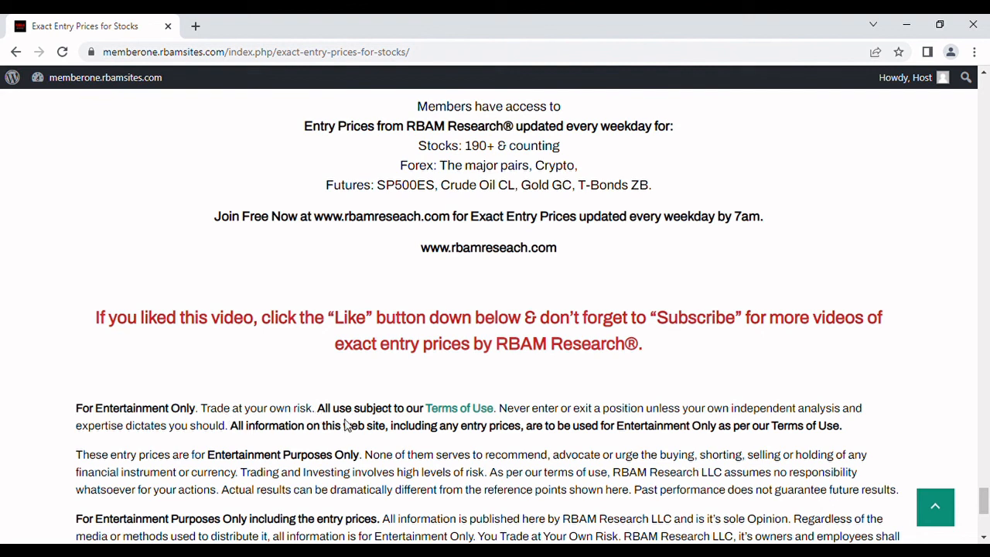